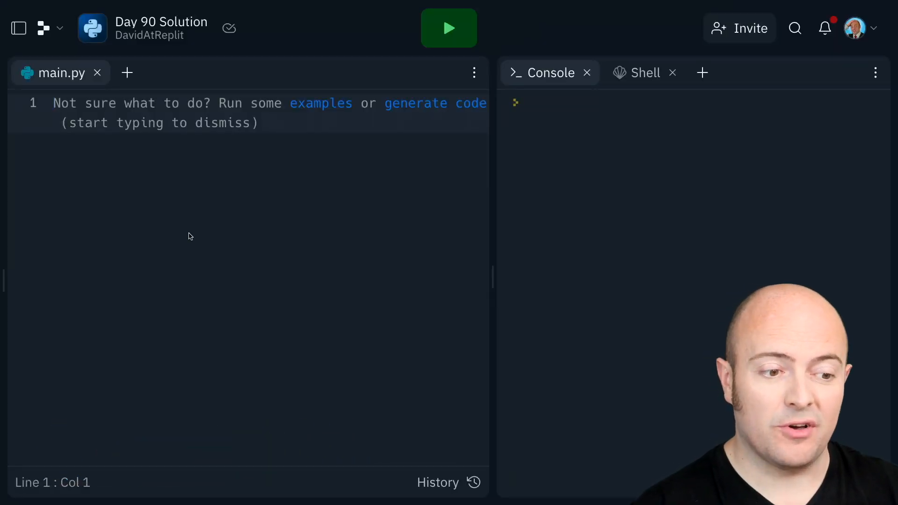
pyautogui.write('import reques')
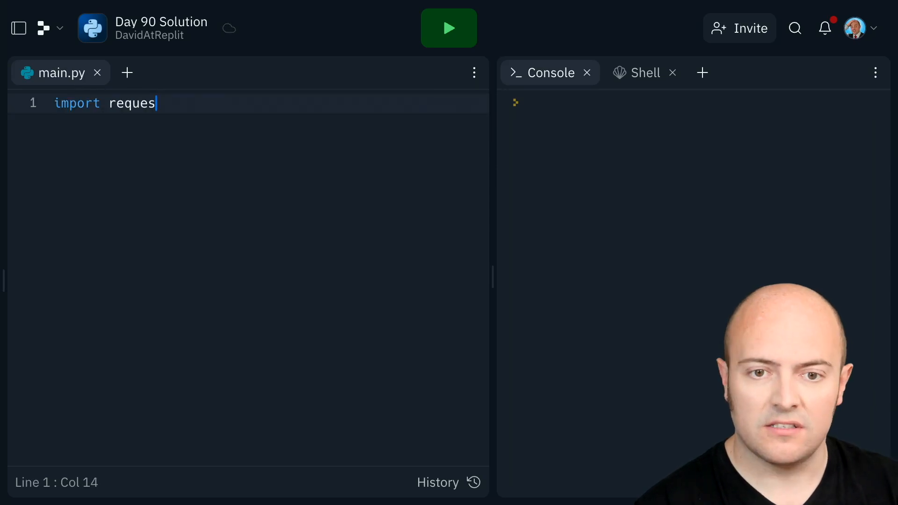
pyautogui.write('t, json')
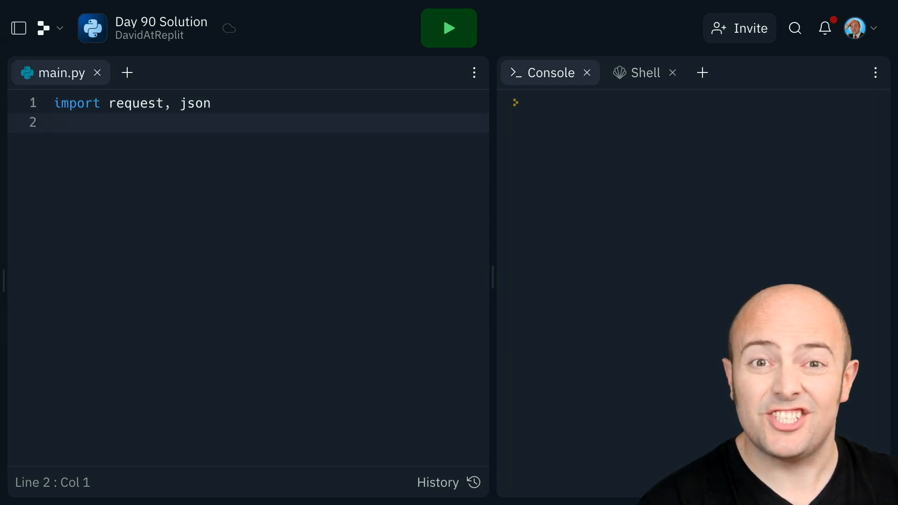
pyautogui.click(54, 122)
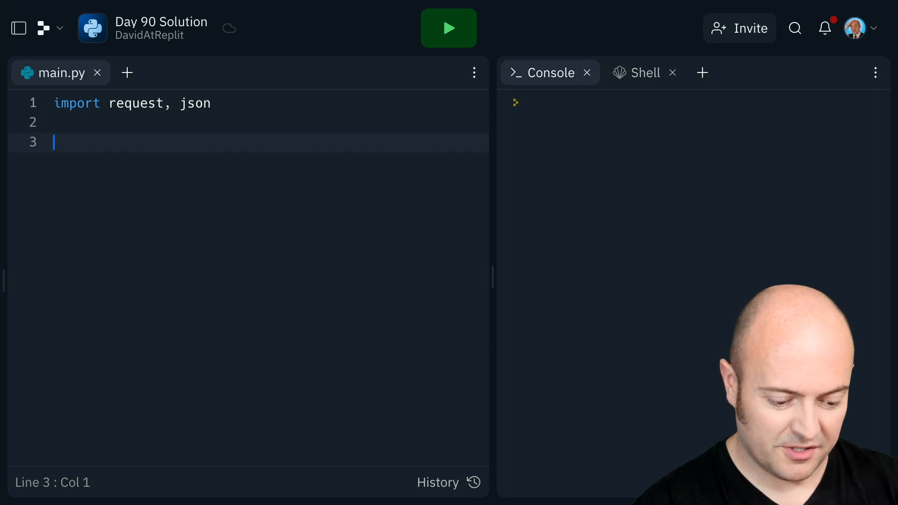
pyautogui.write('result = reques')
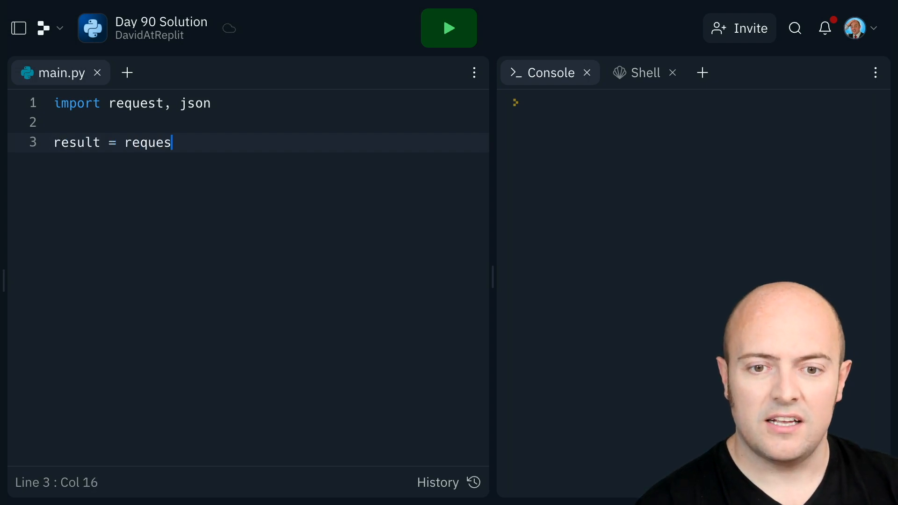
pyautogui.write('t.get("")')
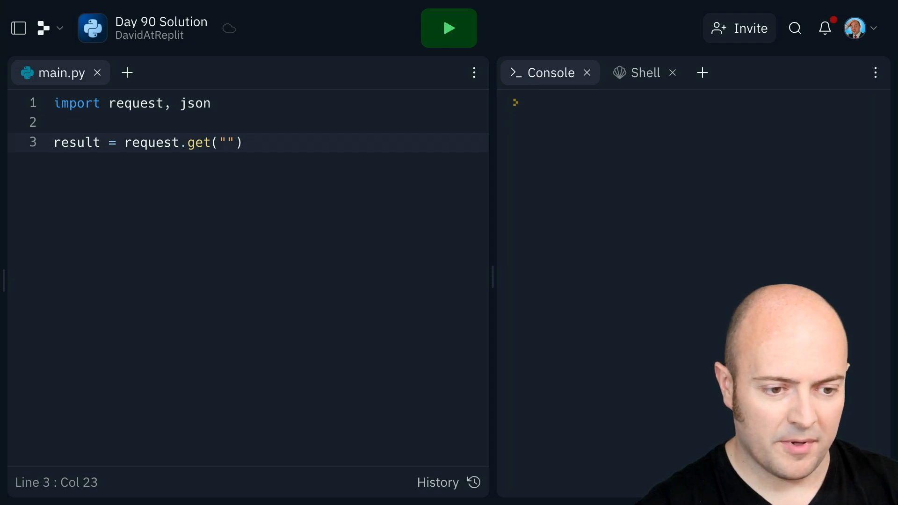
pyautogui.write('https://randomuser.me/api/')
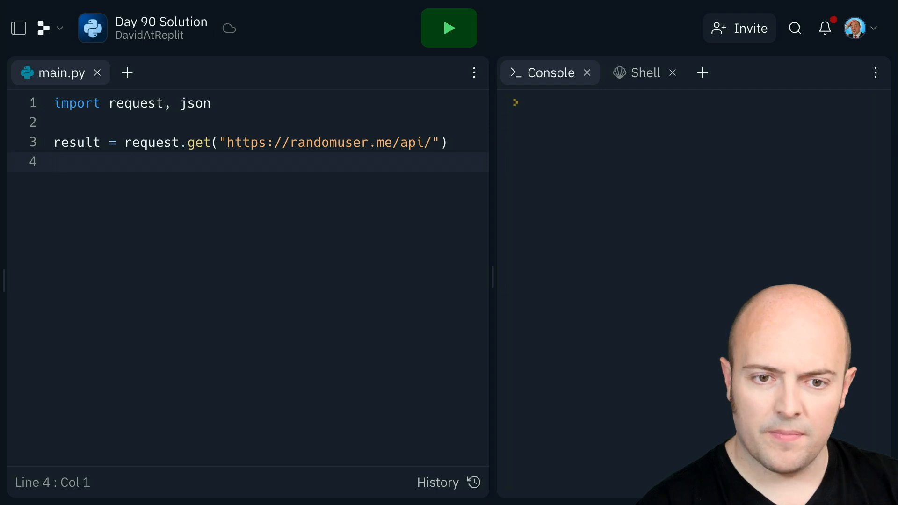
# Step: Parse the response into user and print it with json.dumps at indent 2
pyautogui.write('user = resul')
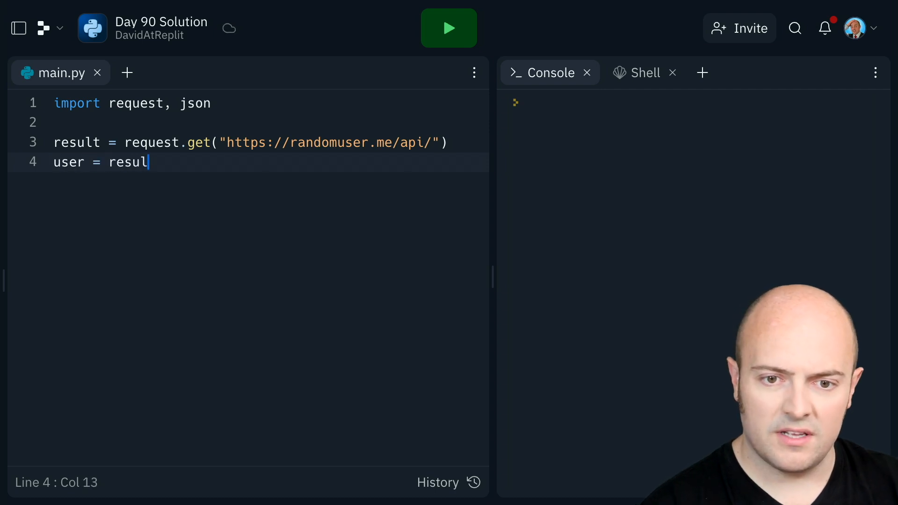
pyautogui.write('t.json()')
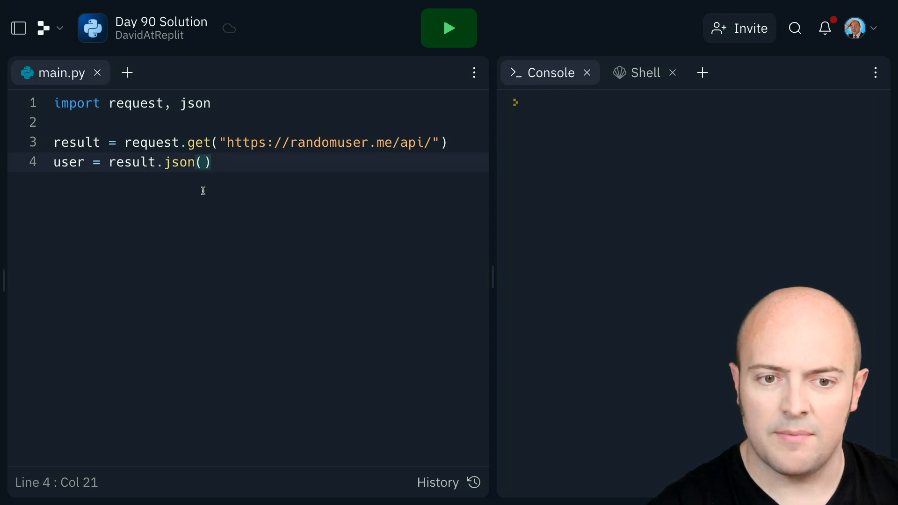
pyautogui.write('print(json.dumps(user, indent=2))')
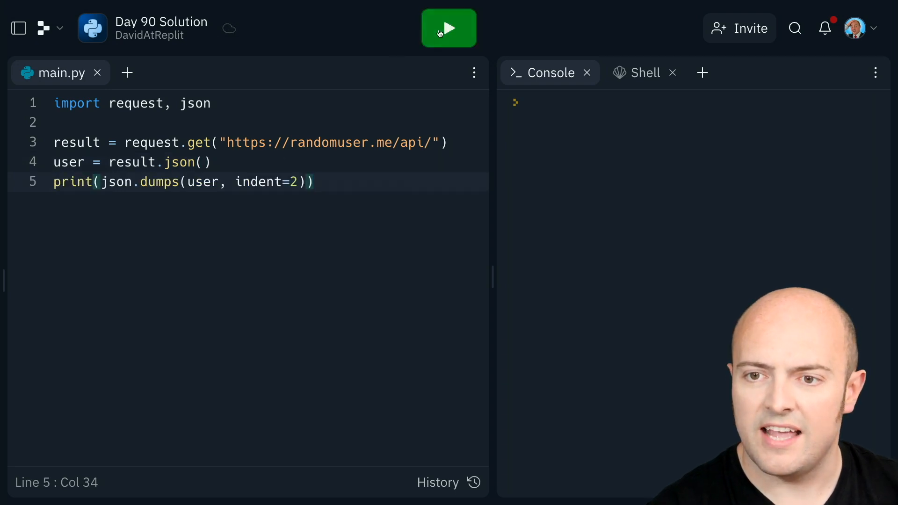
# Step: Fix the import to requests, rerun to print the user JSON, and add blank lines
pyautogui.click(449, 29)
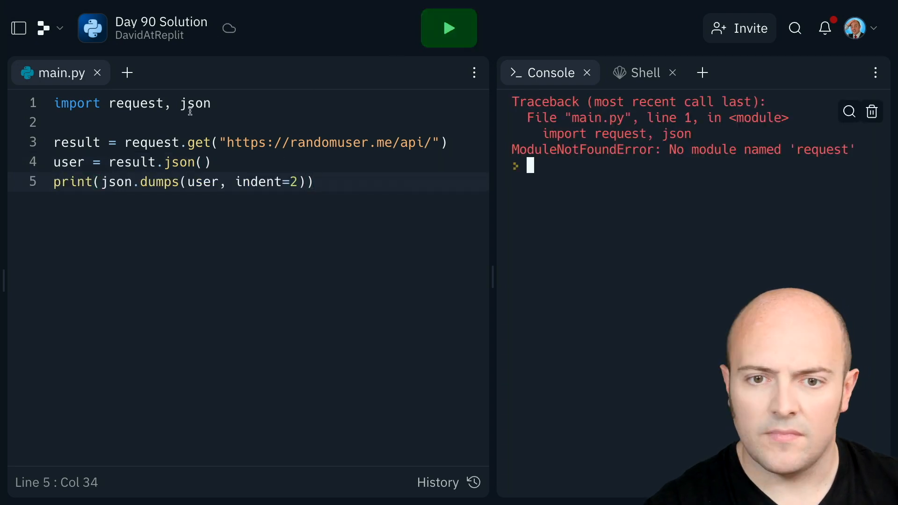
pyautogui.write('s')
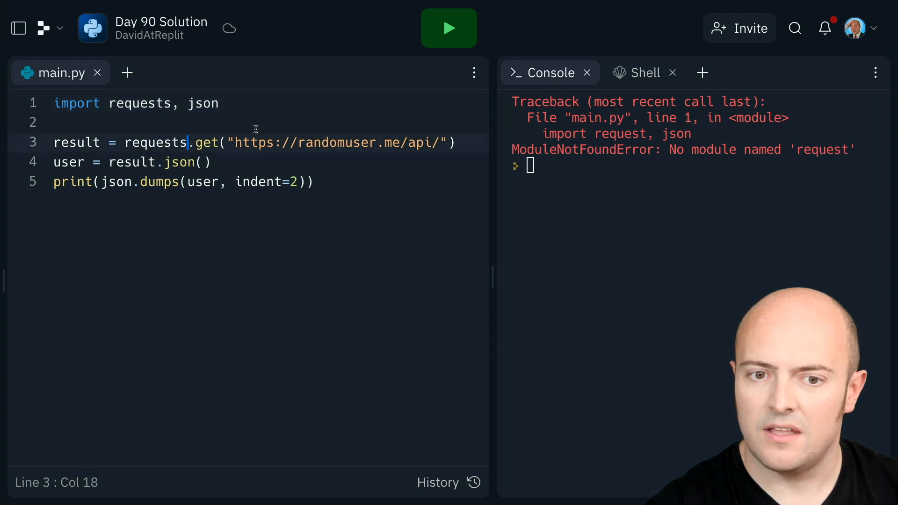
pyautogui.click(448, 28)
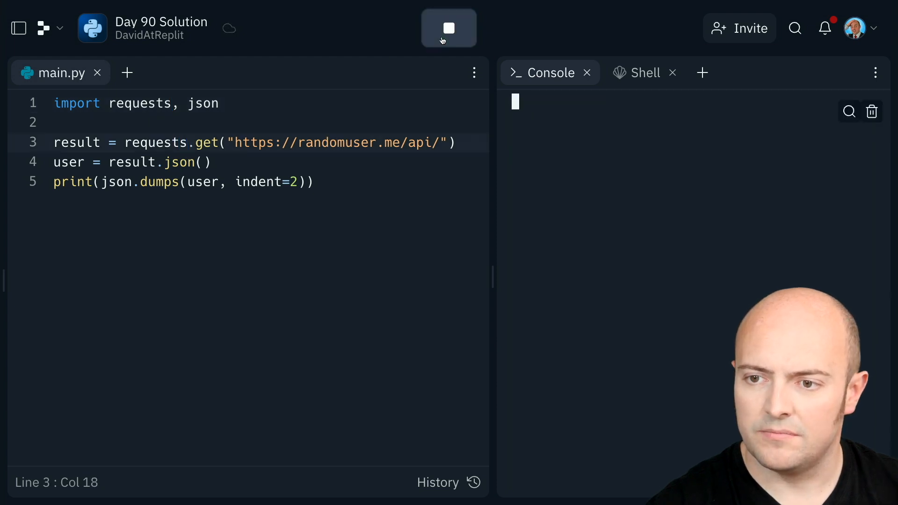
pyautogui.click(450, 29)
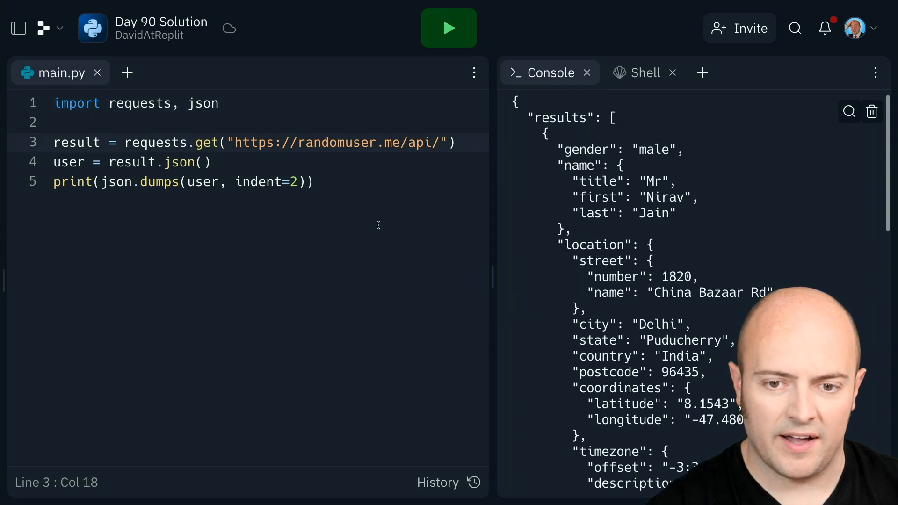
pyautogui.press('enter')
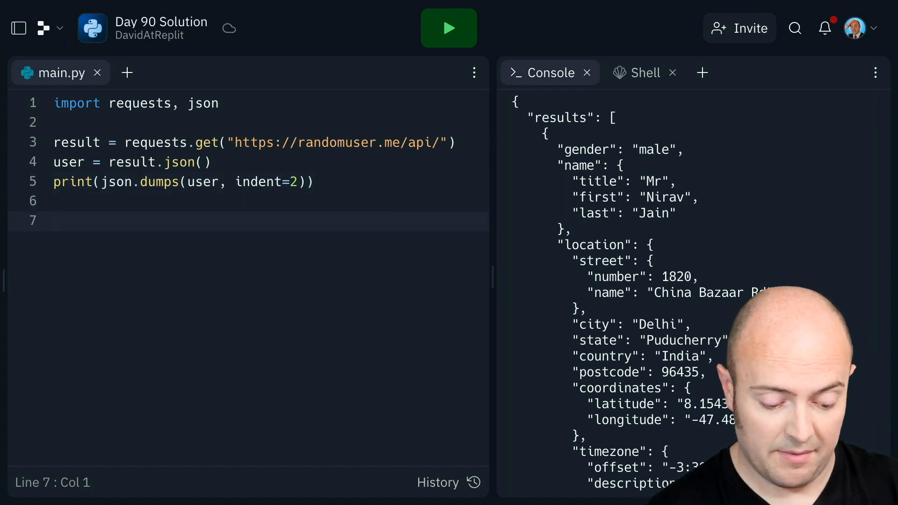
# Step: Add a loop over user["results"] with each entry as person
pyautogui.write('for p')
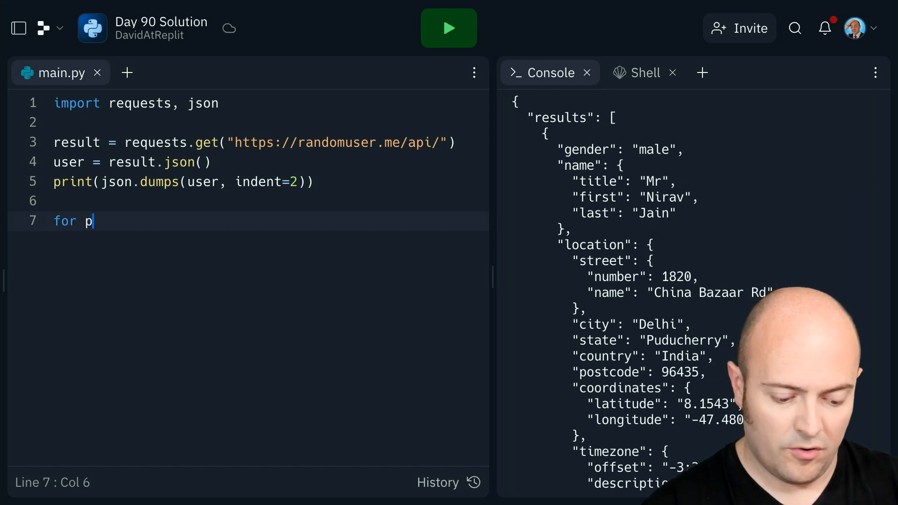
pyautogui.write('erson in')
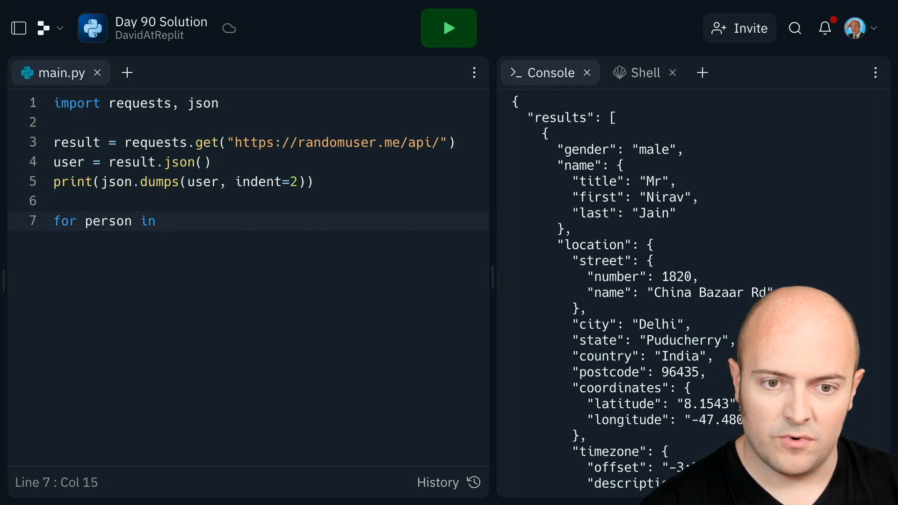
pyautogui.write('user["resul"]')
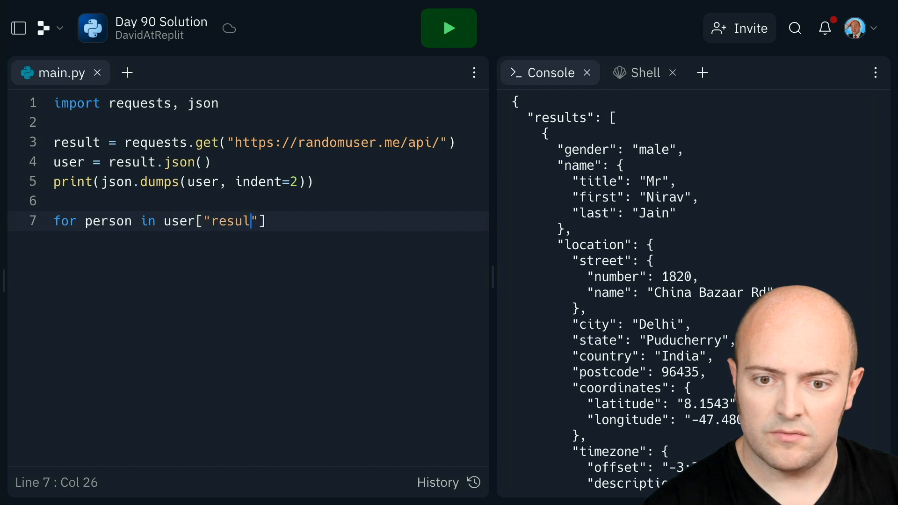
pyautogui.write('ts"]:')
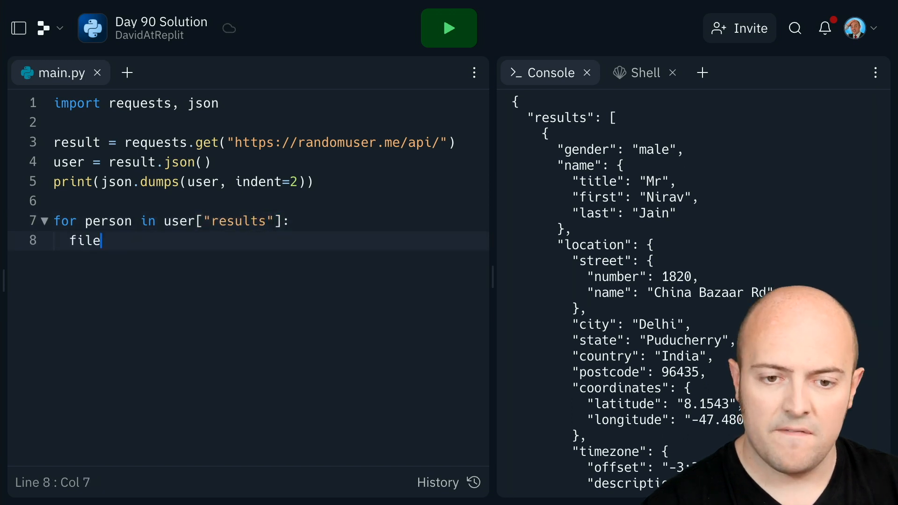
# Step: Build filename as an f-string of lowercase first and last names ending in .jpg
pyautogui.write('name = f"""{}{}"""')
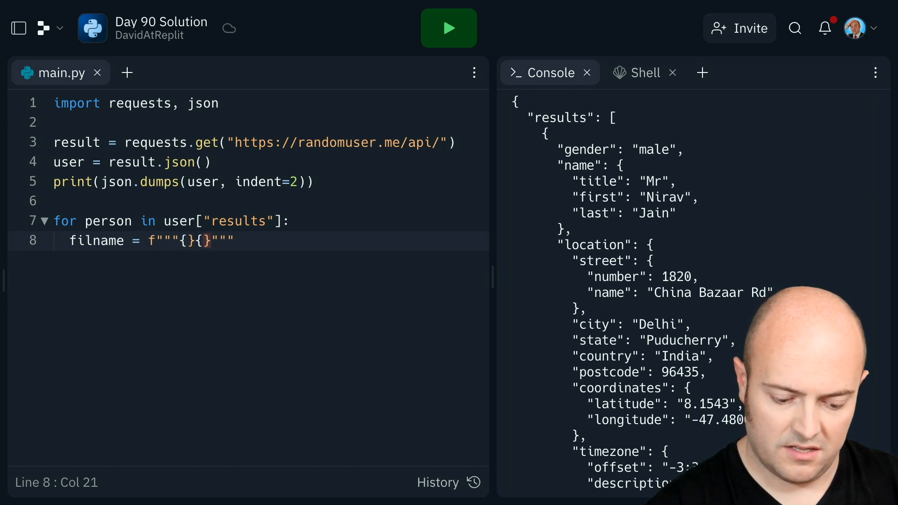
pyautogui.write('.jpg')
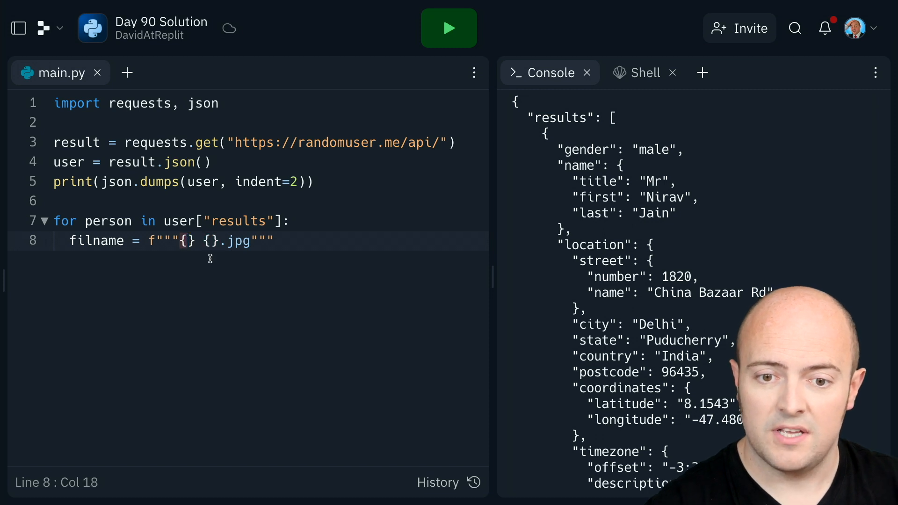
pyautogui.write('person[]')
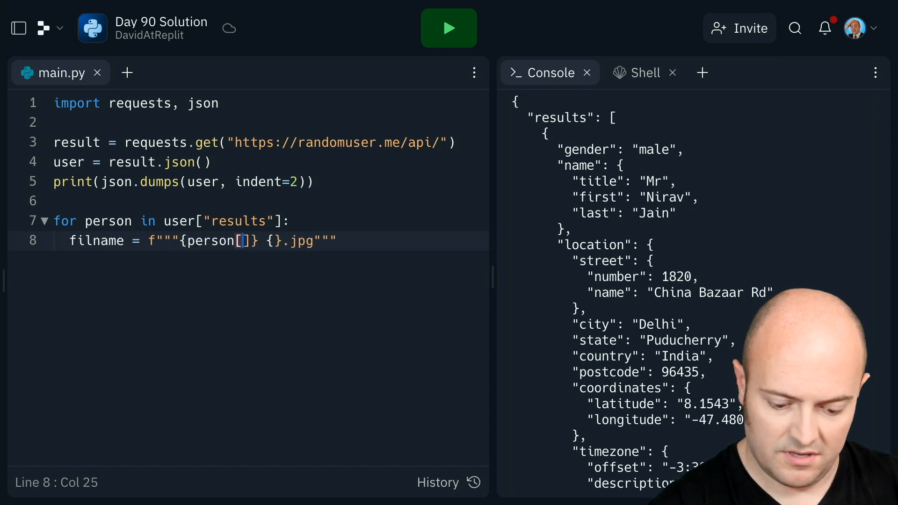
pyautogui.write('"')
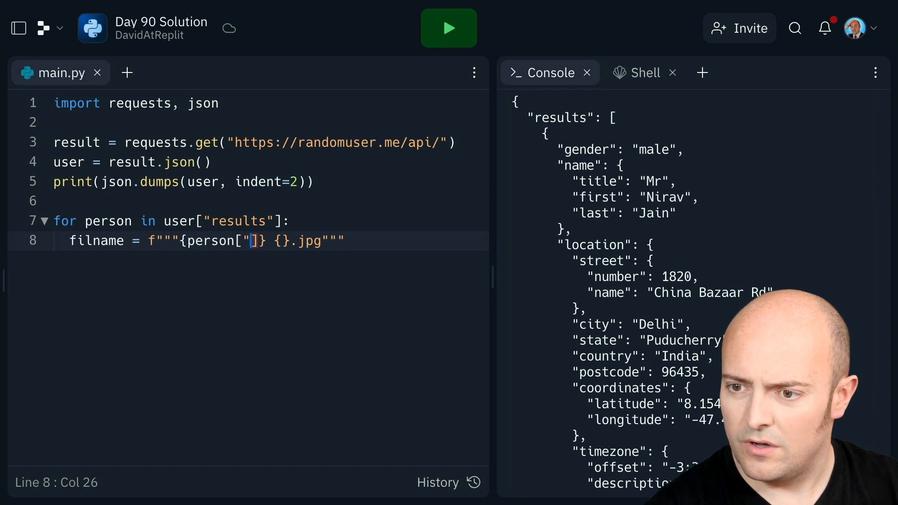
pyautogui.write('name"')
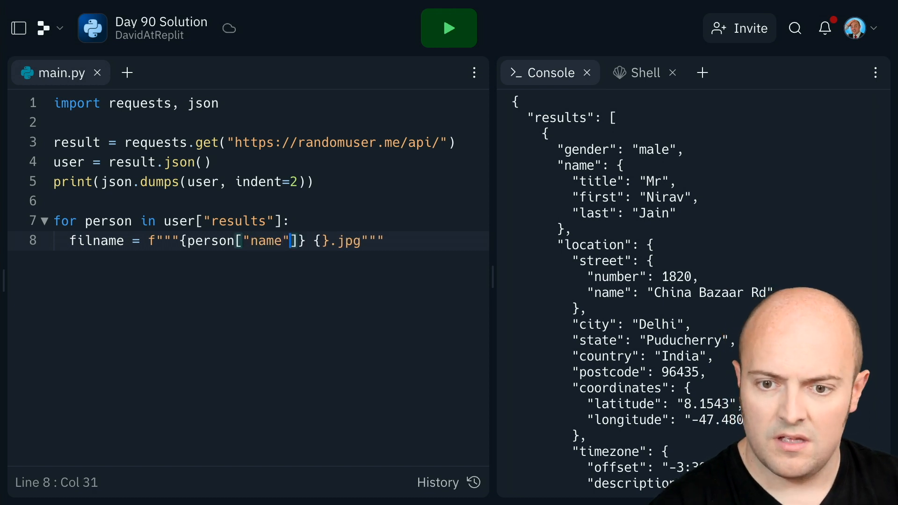
pyautogui.write('["')
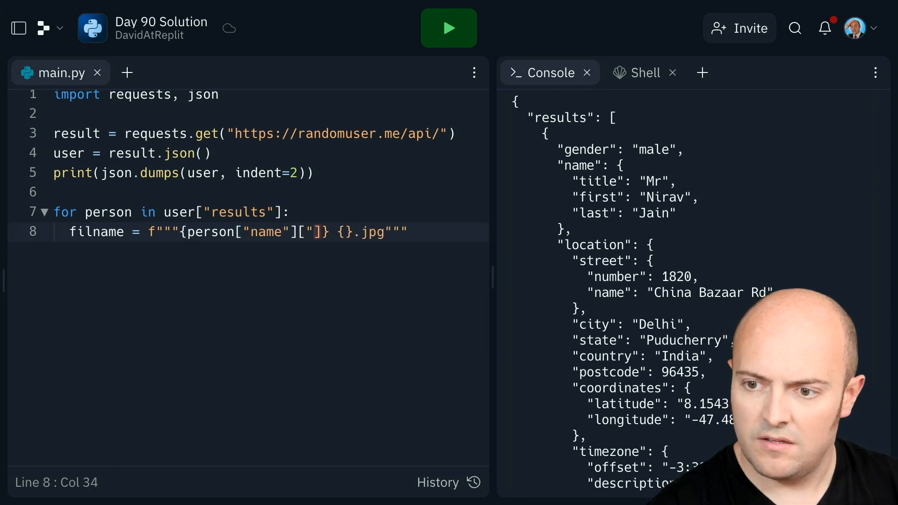
pyautogui.write('first')
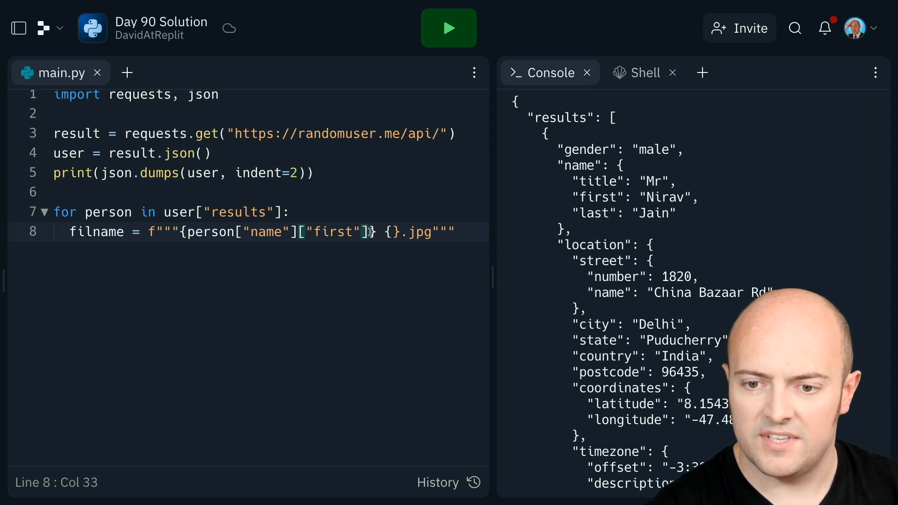
pyautogui.write('{person["name"]["first"]}')
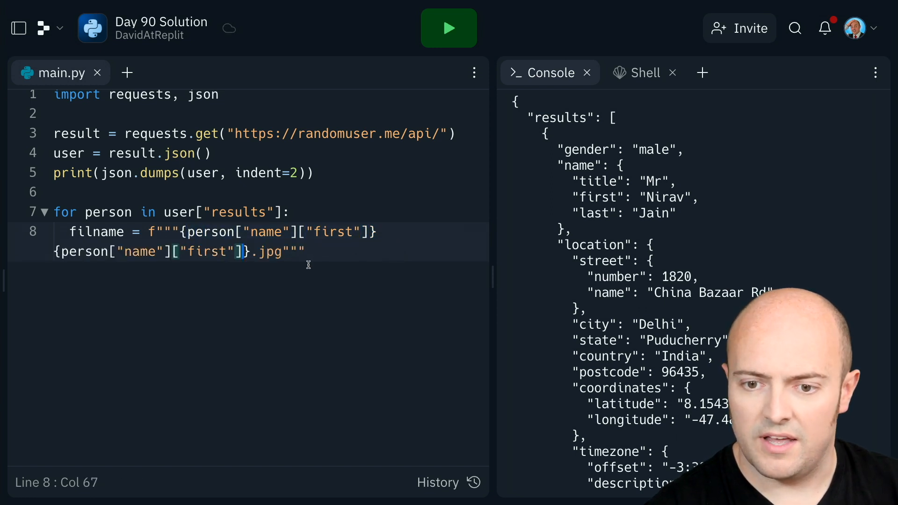
pyautogui.write('last')
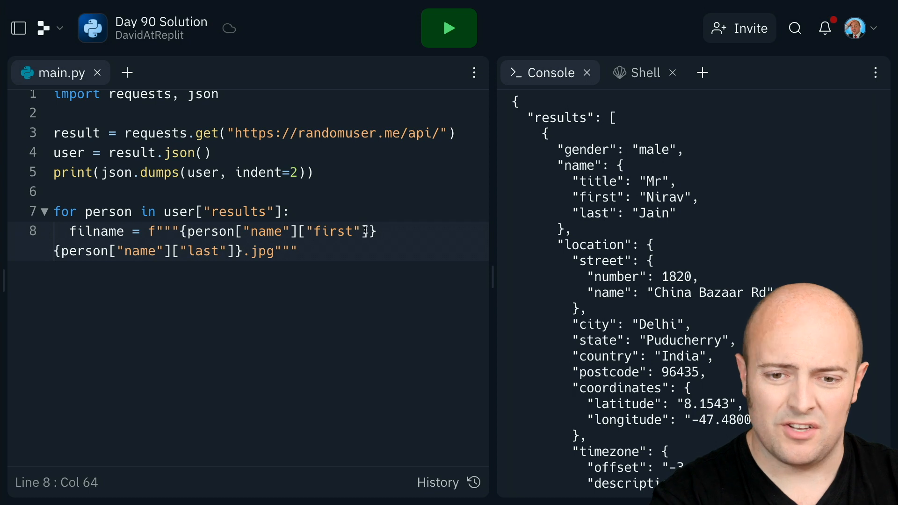
pyautogui.write('.l')
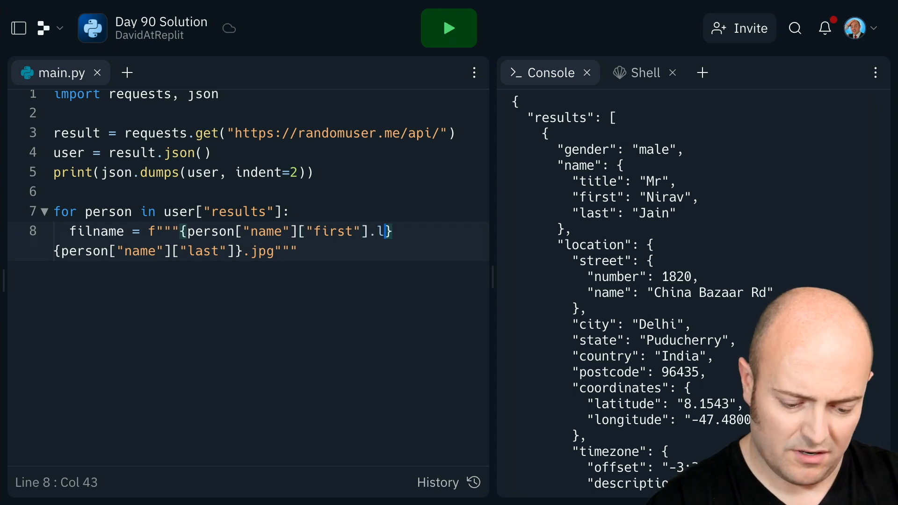
pyautogui.write('ower()')
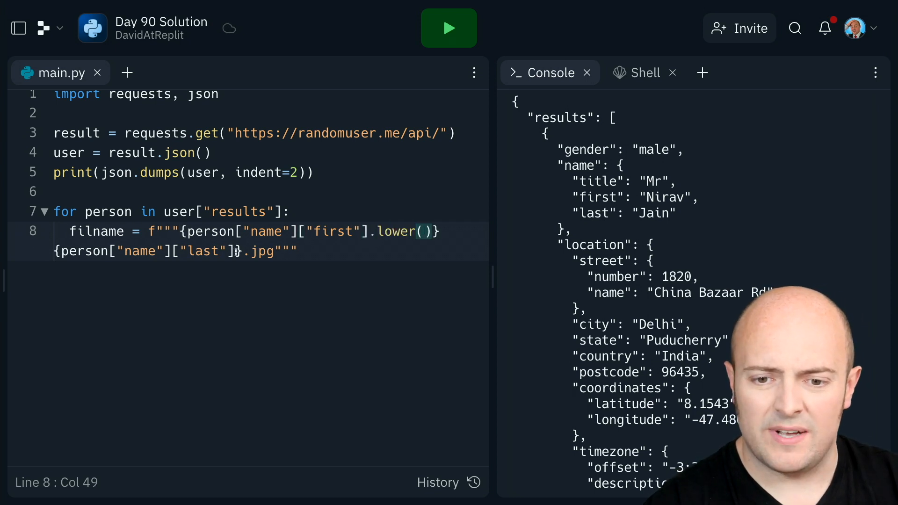
pyautogui.write('.lower()')
pyautogui.click(248, 173)
pyautogui.write('#')
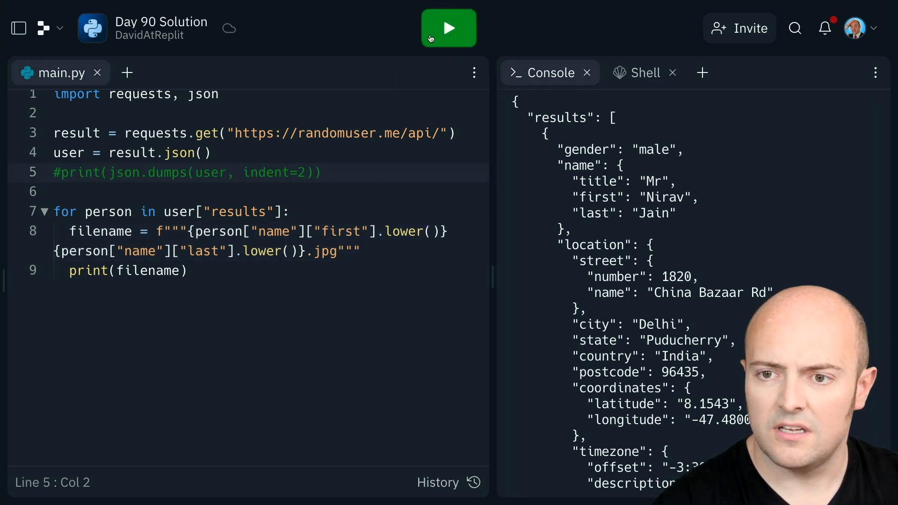
# Step: Run the script twice to check the lowercase filename, then start a new loop line
pyautogui.click(449, 28)
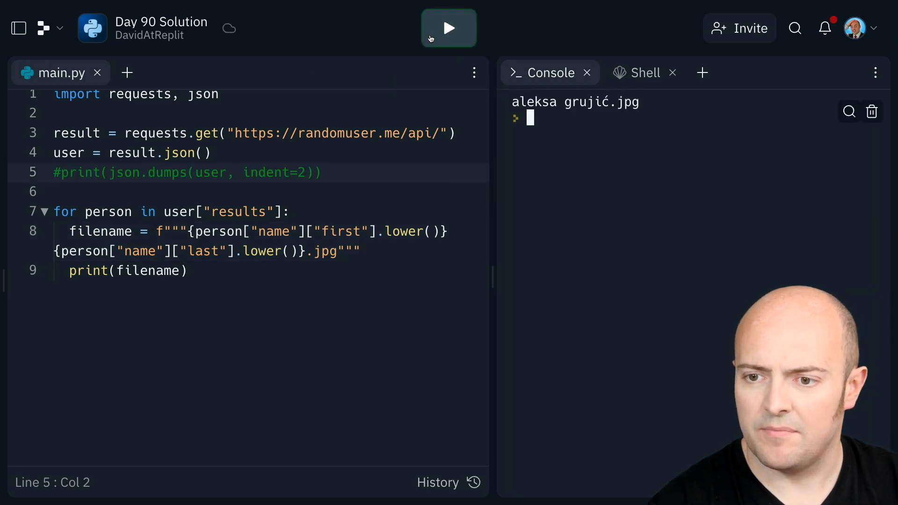
pyautogui.click(448, 28)
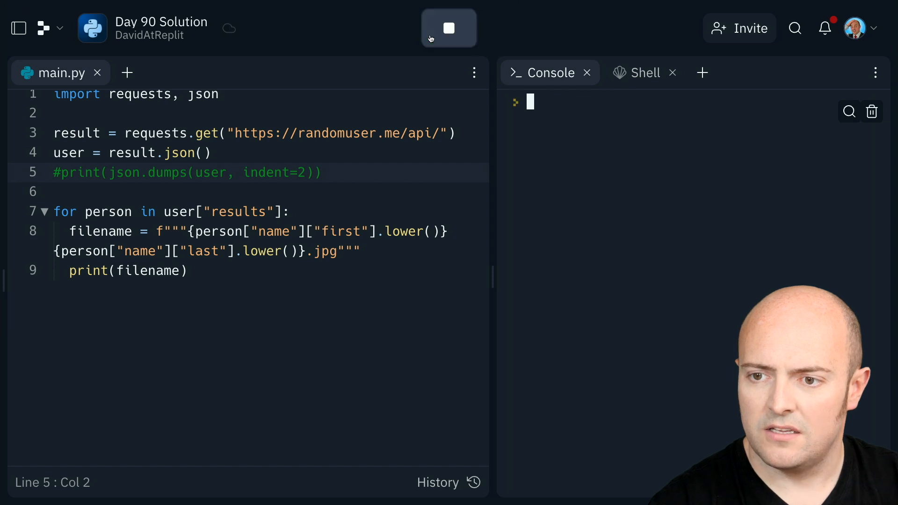
pyautogui.click(449, 27)
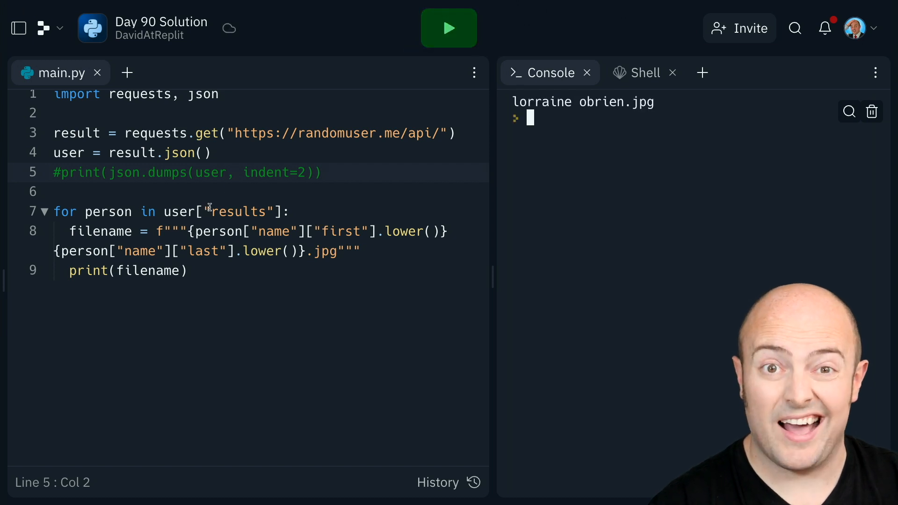
pyautogui.click(189, 270)
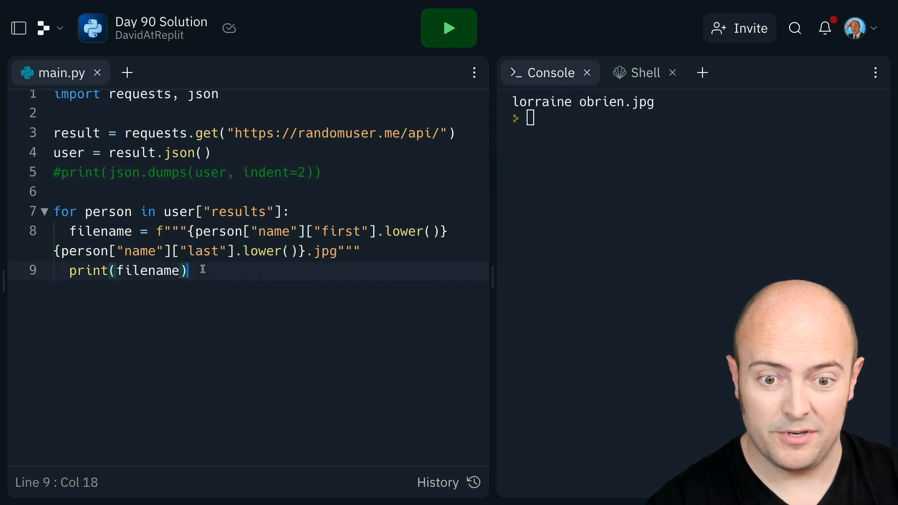
pyautogui.press('Return')
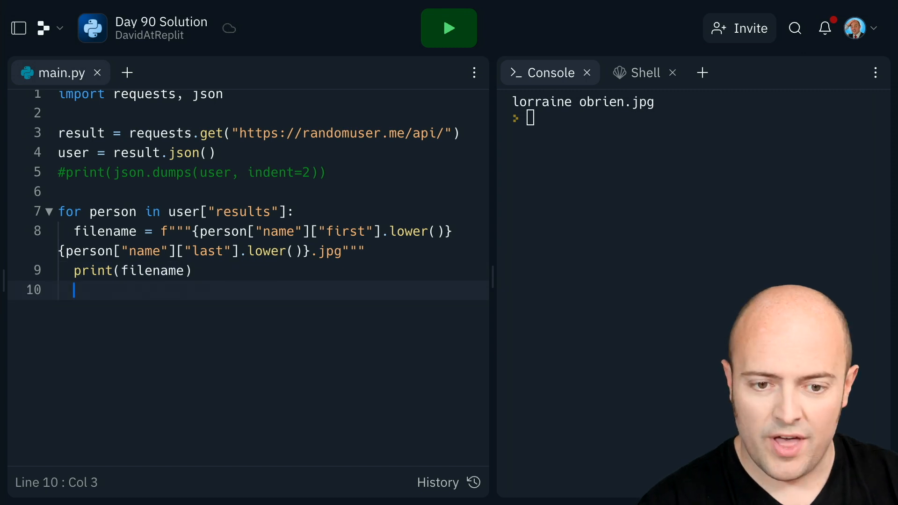
# Step: Add picture = get(person["picture"]["medium"]) inside the loop
pyautogui.write('pict')
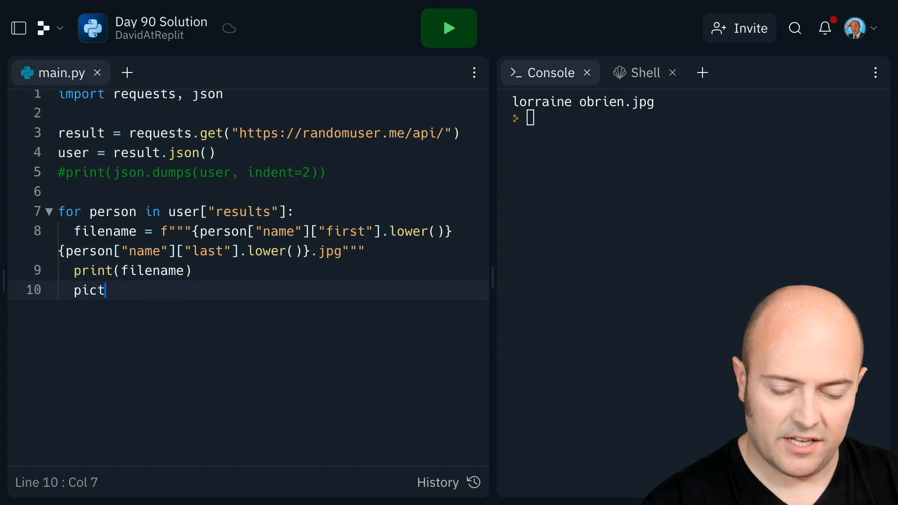
pyautogui.write('ure =')
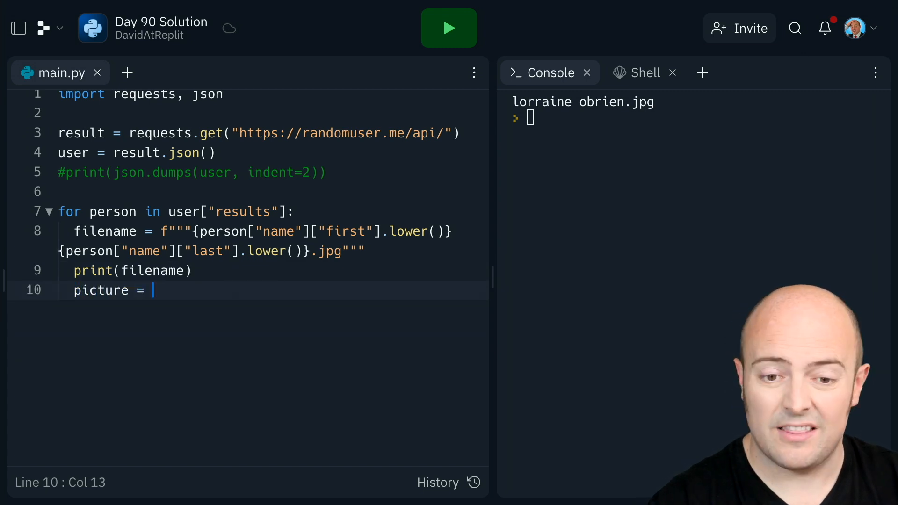
pyautogui.doubleClick(102, 290)
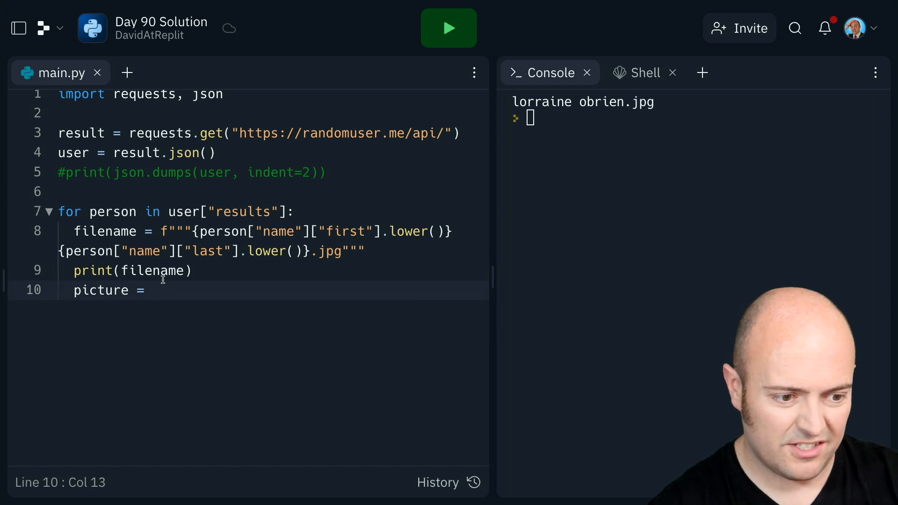
pyautogui.write('get(_')
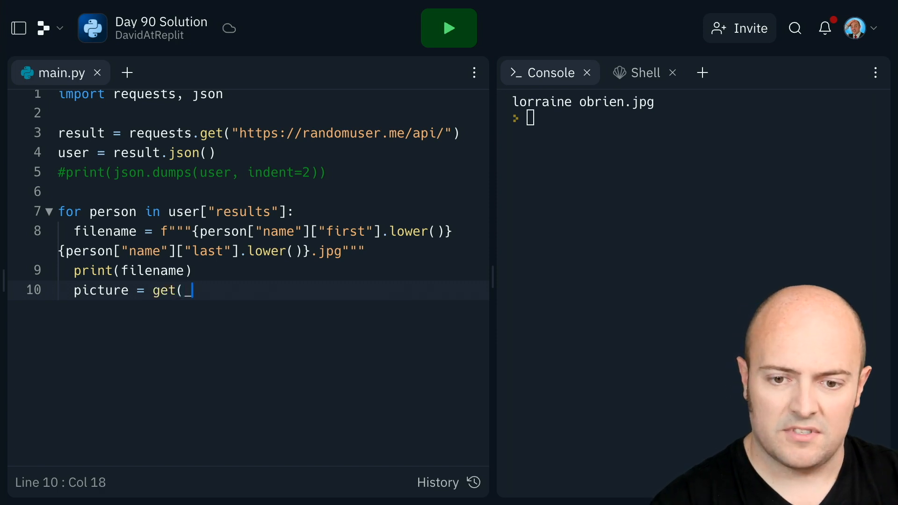
pyautogui.press('Backspace')
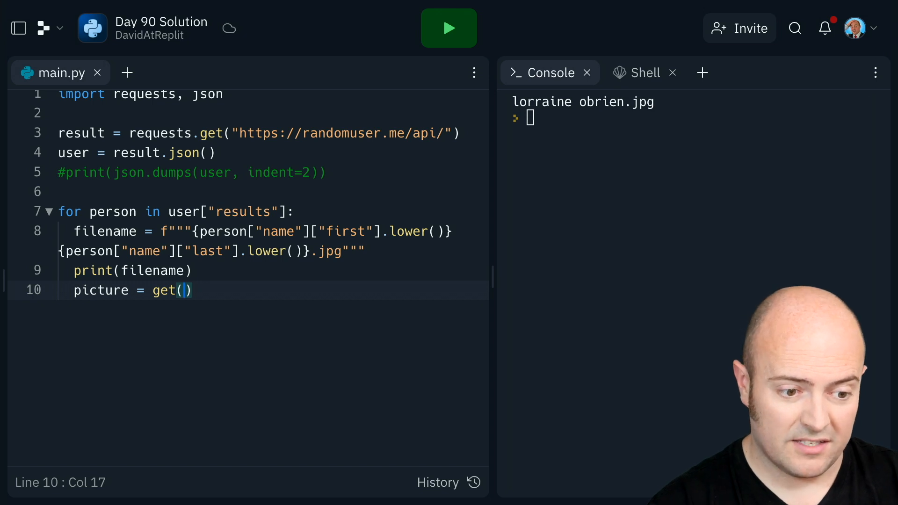
pyautogui.write('perosn')
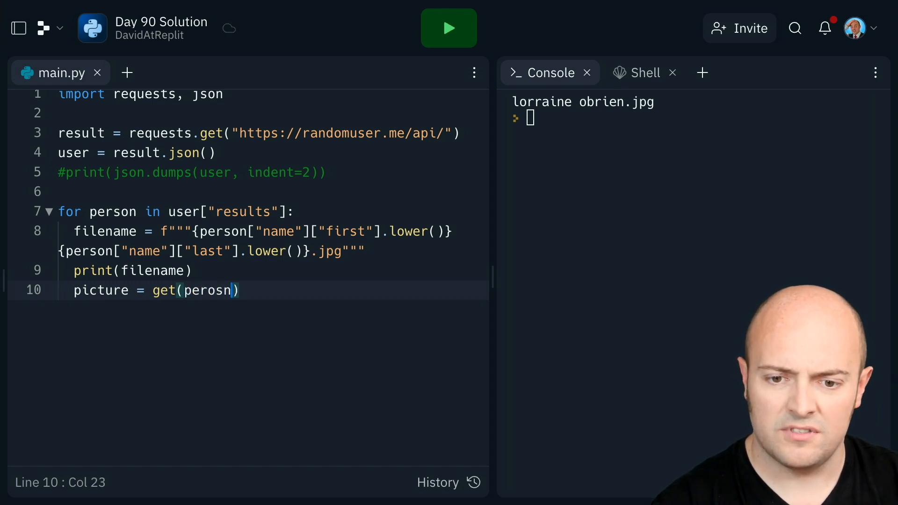
pyautogui.write('person["pict"]')
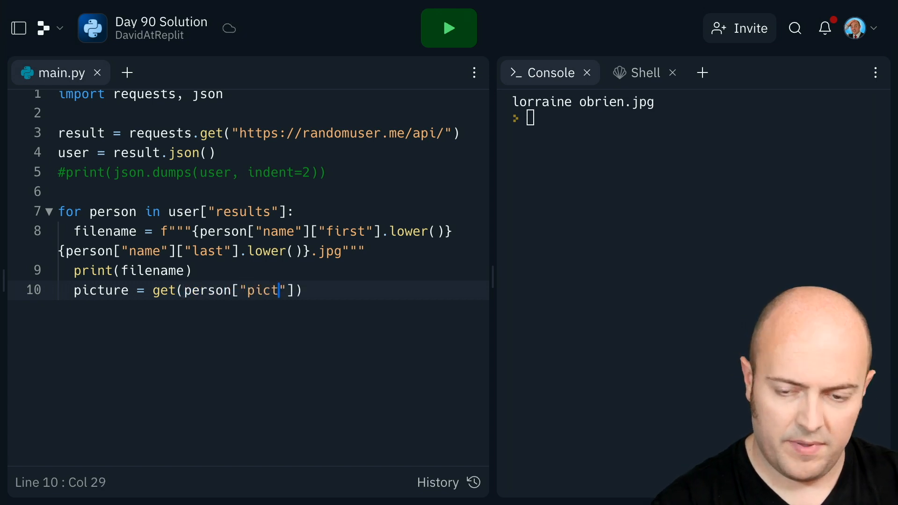
pyautogui.write('ure"]["me')
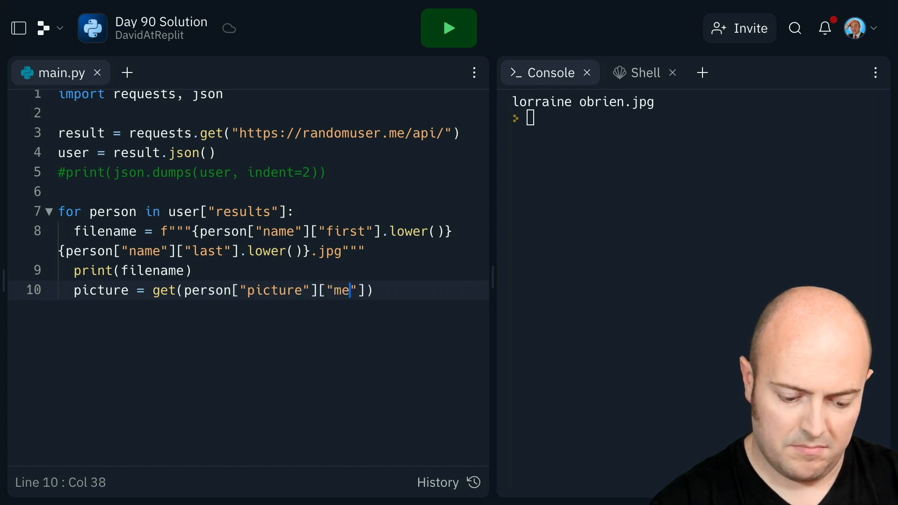
pyautogui.write('dium')
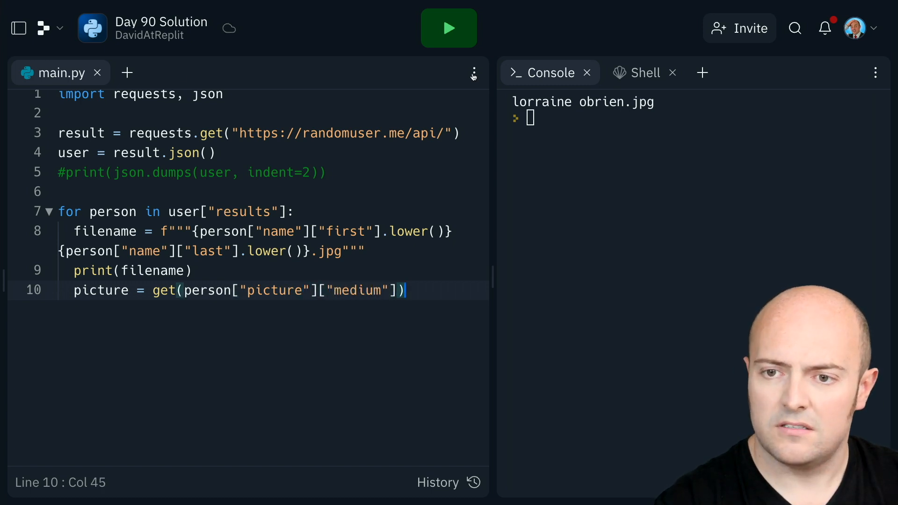
# Step: Change get to requests.get and rerun the script without errors
pyautogui.click(449, 28)
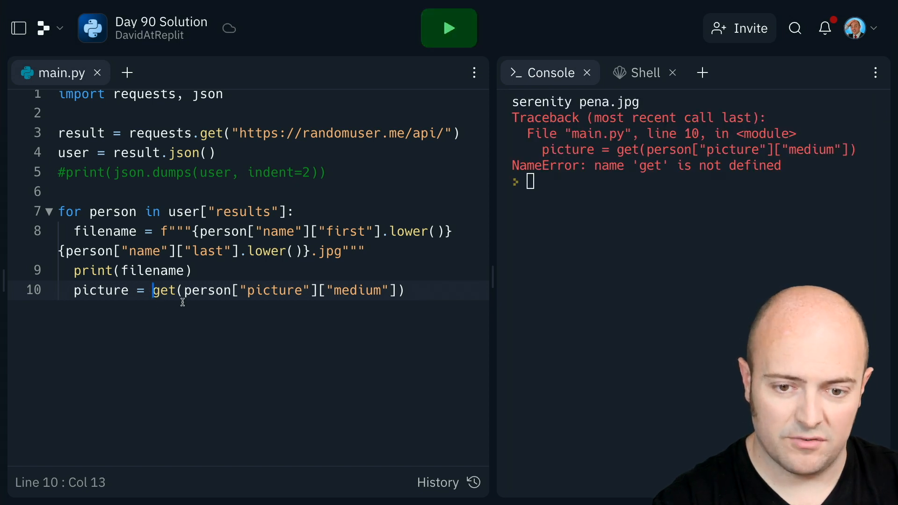
pyautogui.click(449, 28)
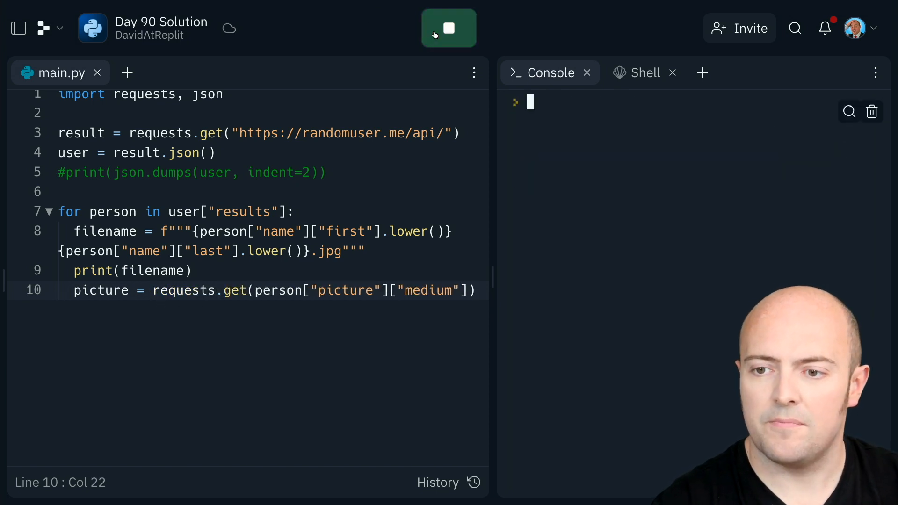
pyautogui.click(448, 28)
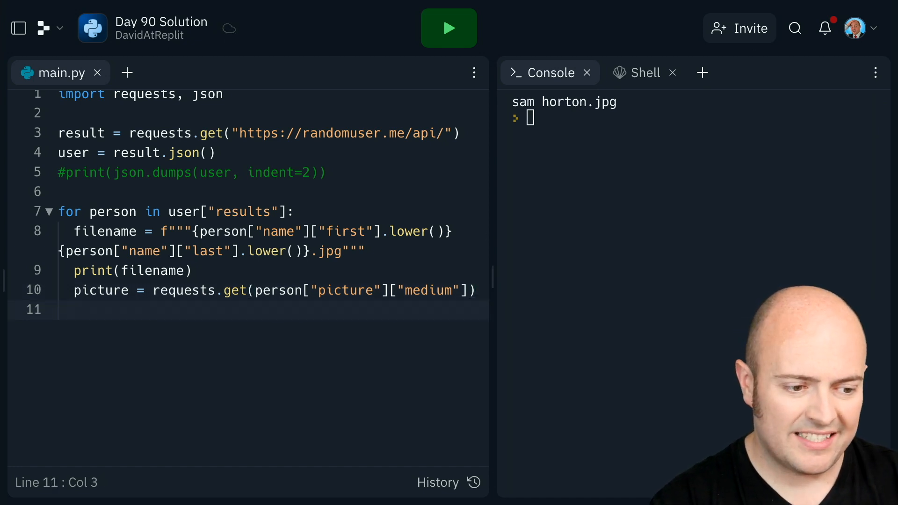
# Step: Open filename in "wb" mode, write picture.content, close it, and run the script
pyautogui.write('f =')
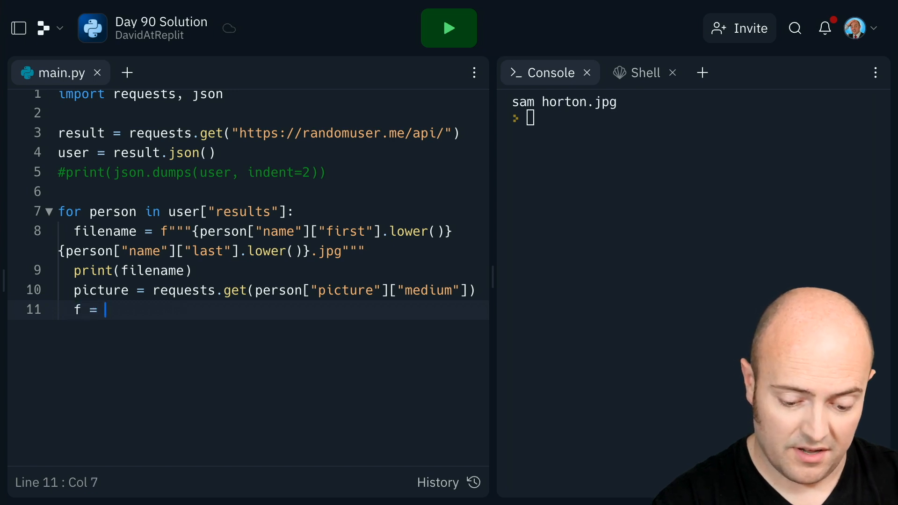
pyautogui.write('op')
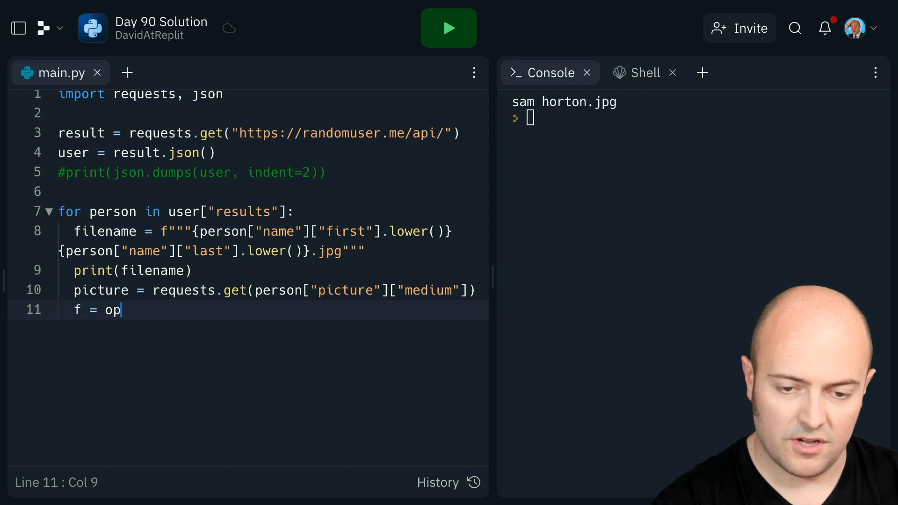
pyautogui.write('en(file')
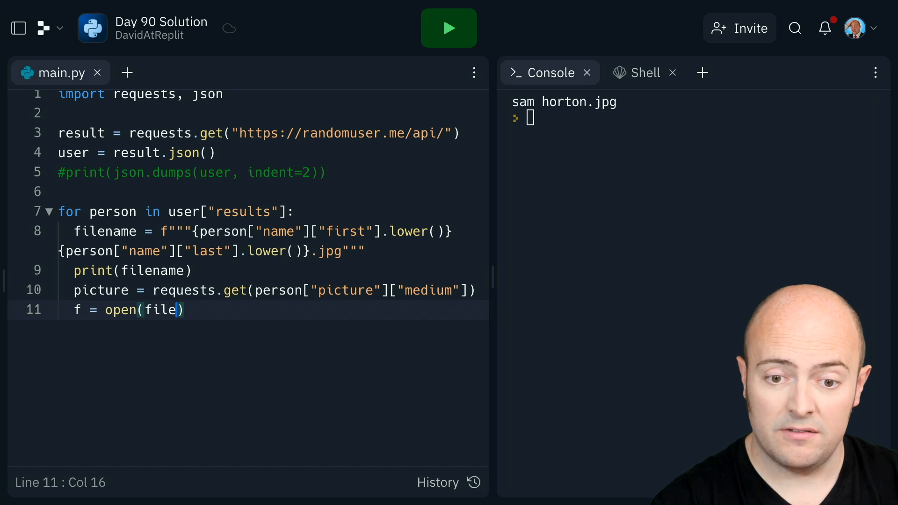
pyautogui.write('name, ""')
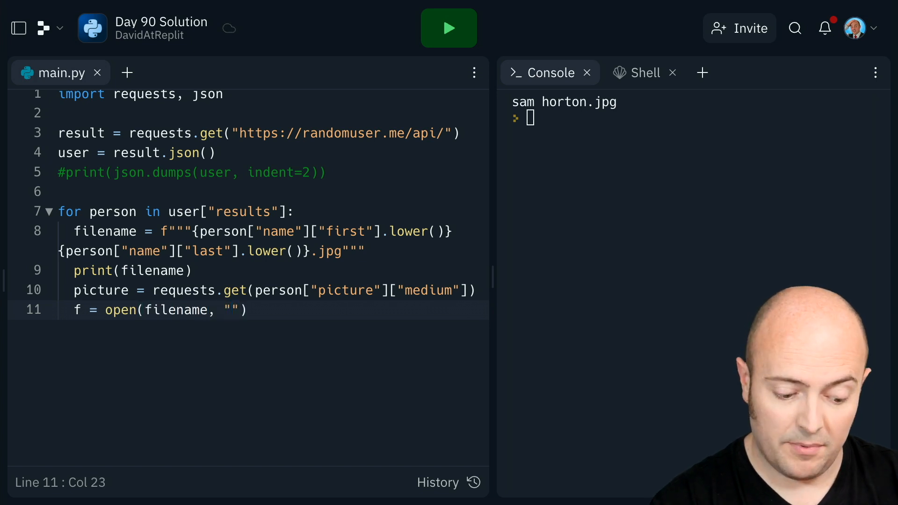
pyautogui.write('wb')
pyautogui.write('f.write(p')
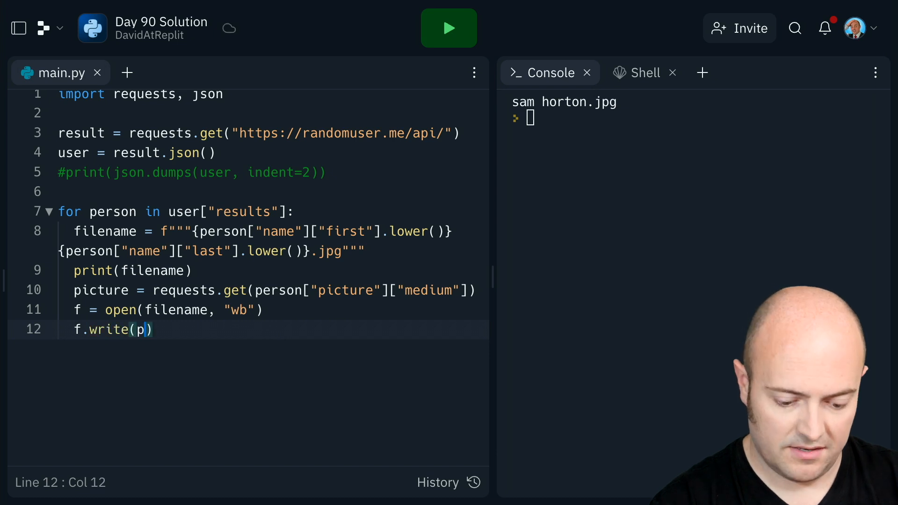
pyautogui.write('icture.content')
pyautogui.write('f.close')
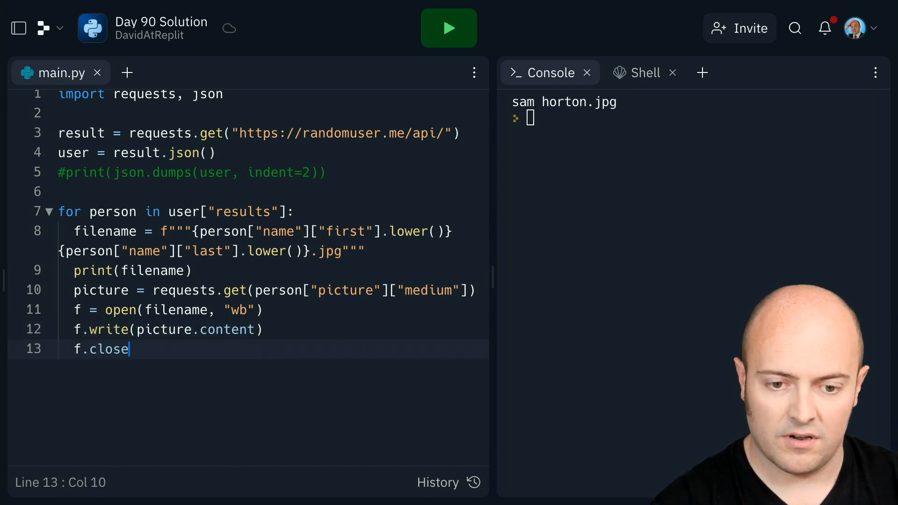
pyautogui.write('()')
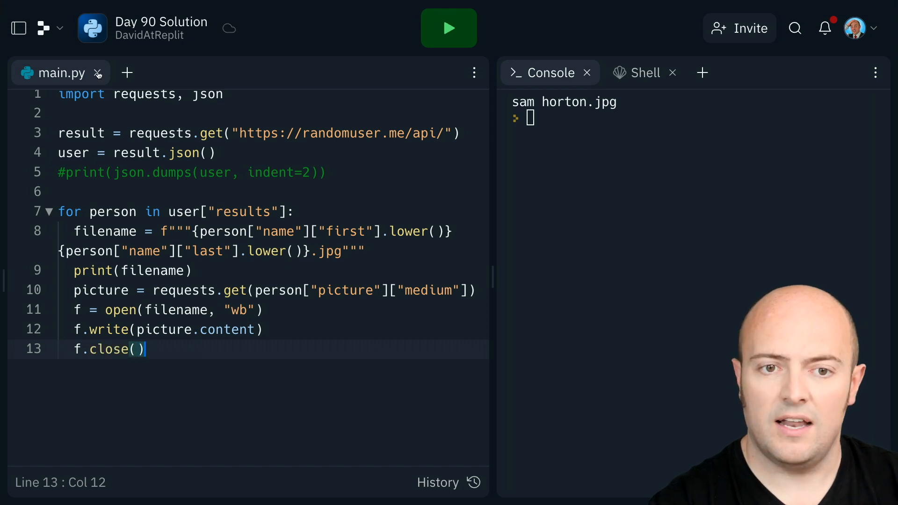
pyautogui.click(448, 27)
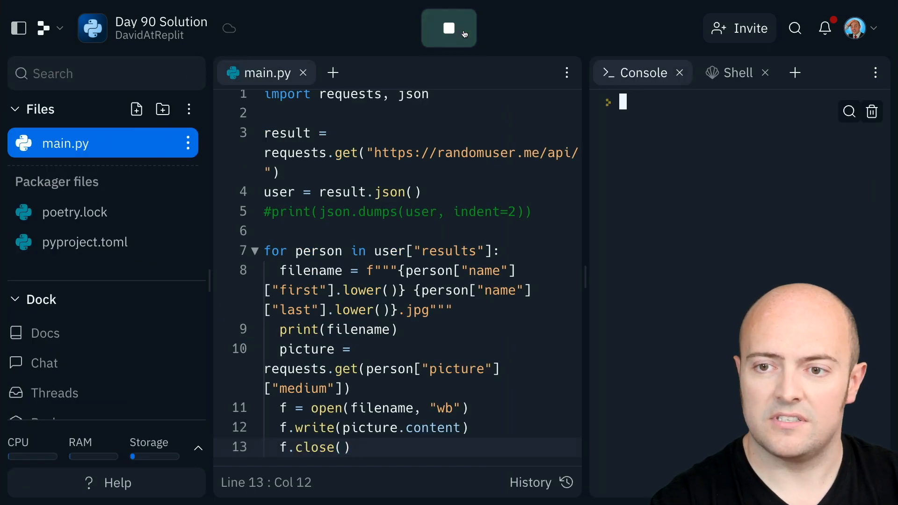
pyautogui.click(448, 27)
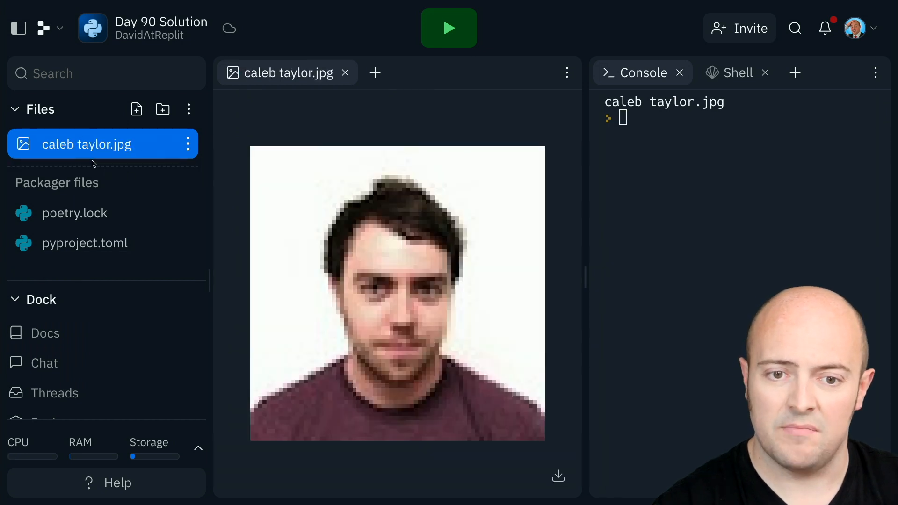
pyautogui.click(66, 143)
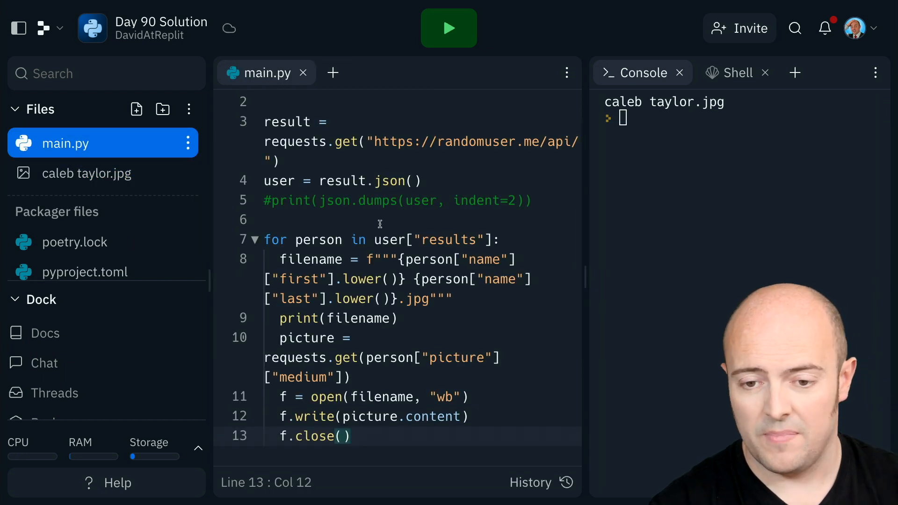
pyautogui.click(18, 28)
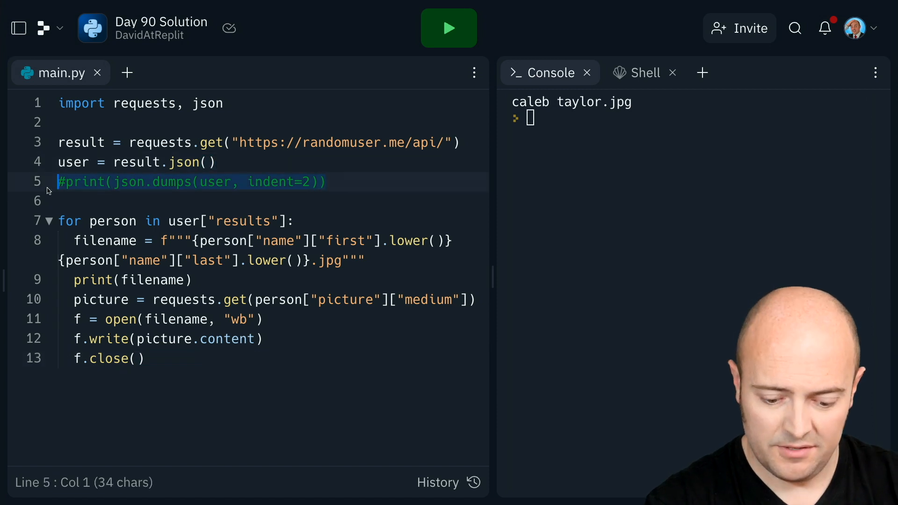
# Step: Remove the commented json.dumps line and add print(f"Saved {filename}") in the loop
pyautogui.press('Delete')
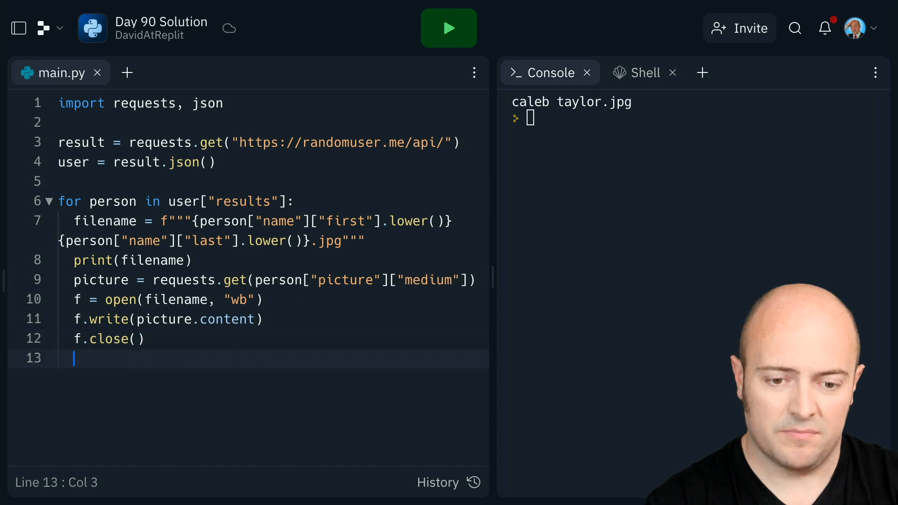
pyautogui.write('print("")')
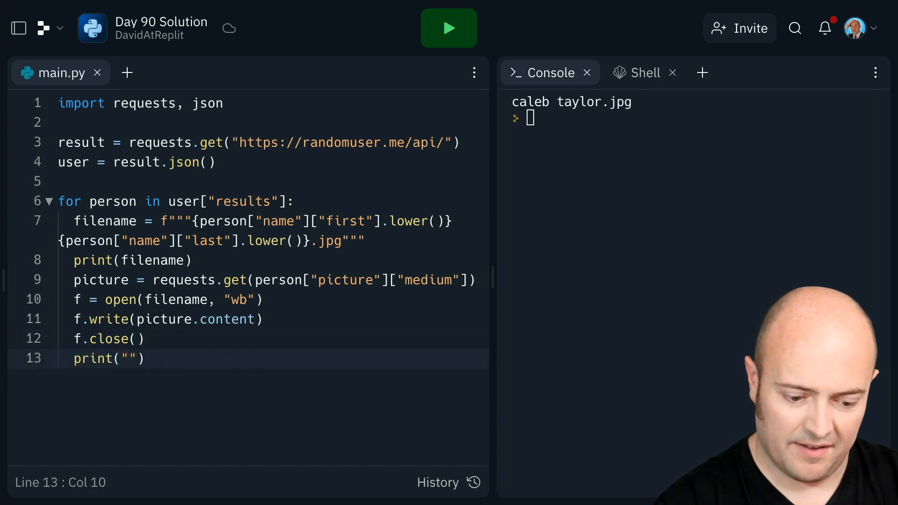
pyautogui.write('f')
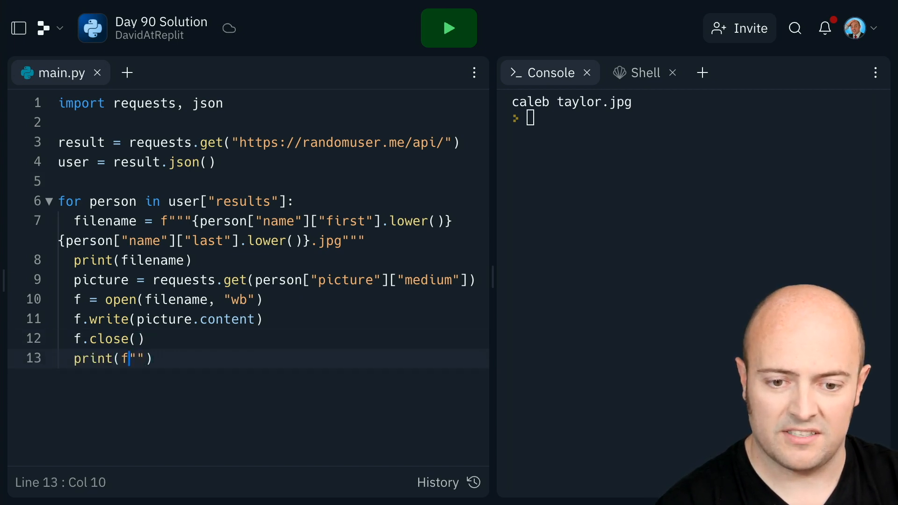
pyautogui.write('Saved')
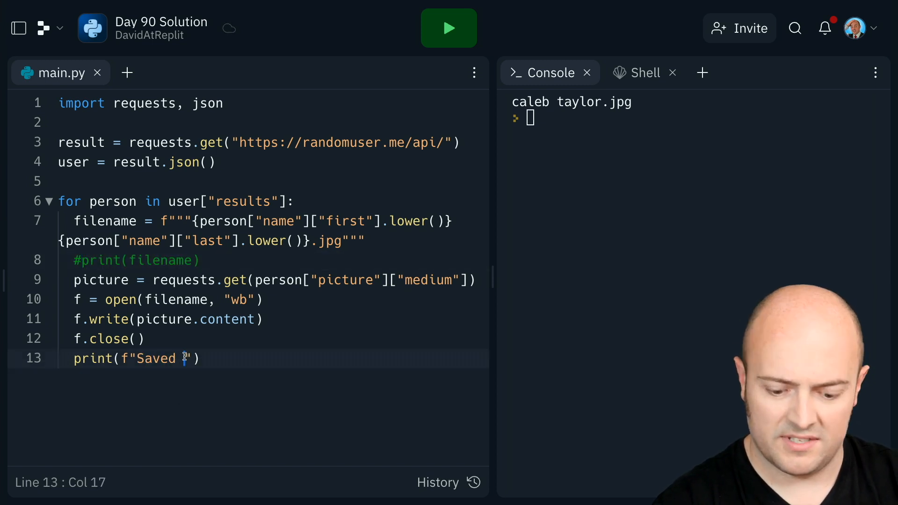
pyautogui.write('{filename}')
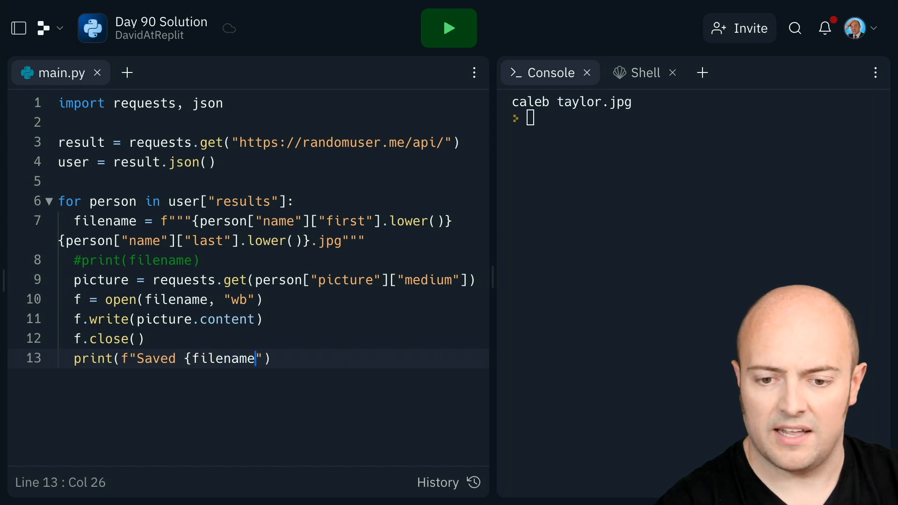
pyautogui.click(449, 28)
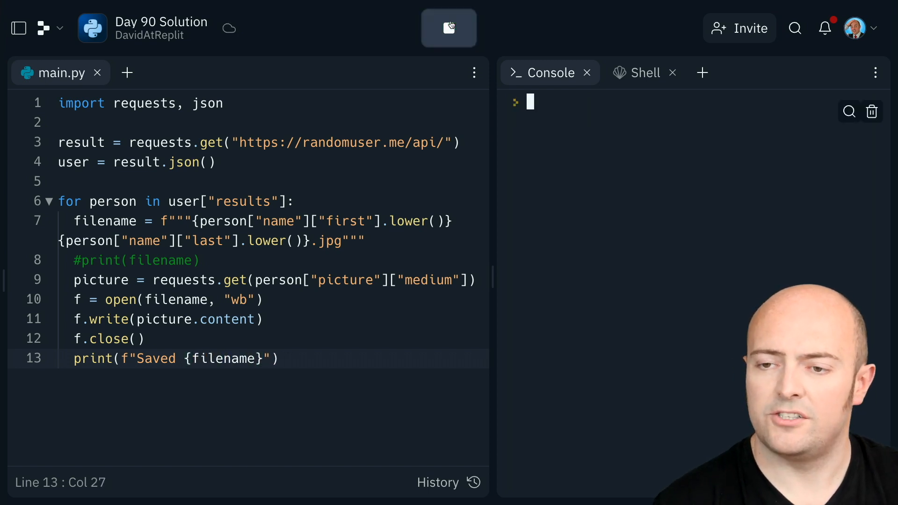
pyautogui.click(449, 28)
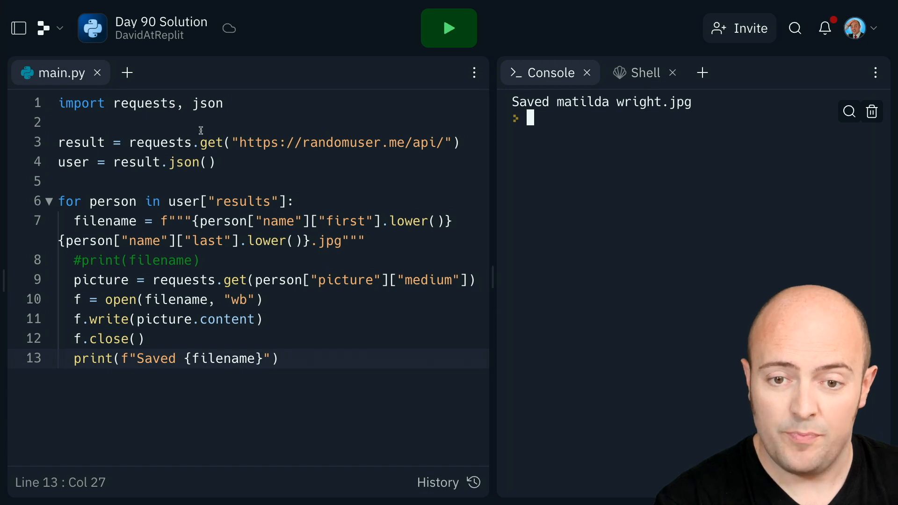
pyautogui.click(458, 143)
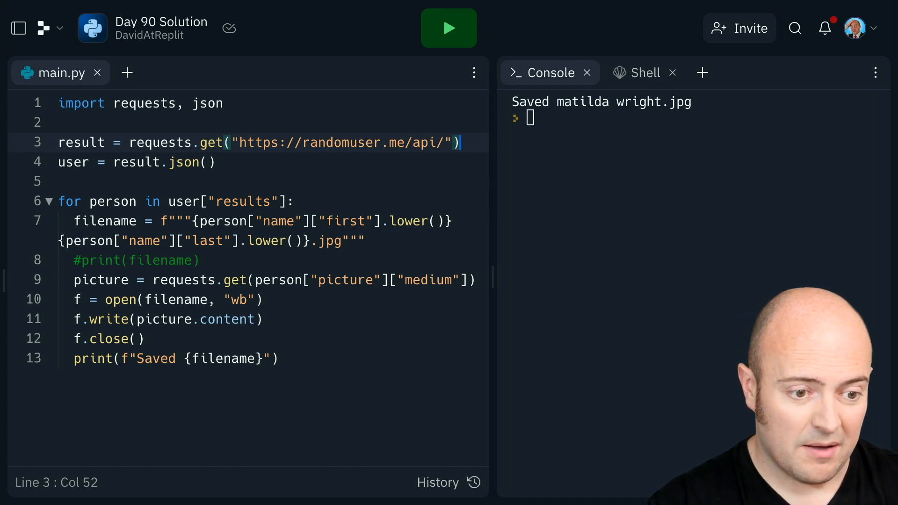
pyautogui.moveTo(490, 143)
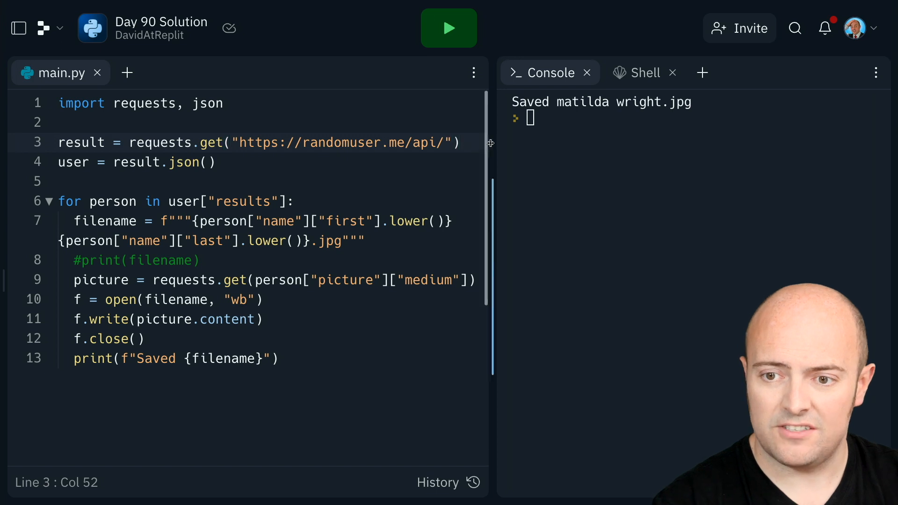
# Step: Guard the parsing and loop with if result.status_code == 200:
pyautogui.write('if')
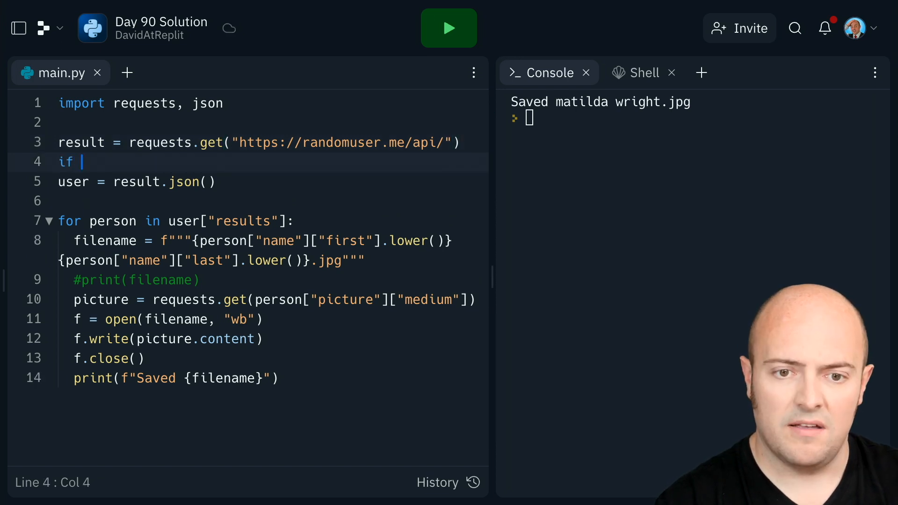
pyautogui.write('result')
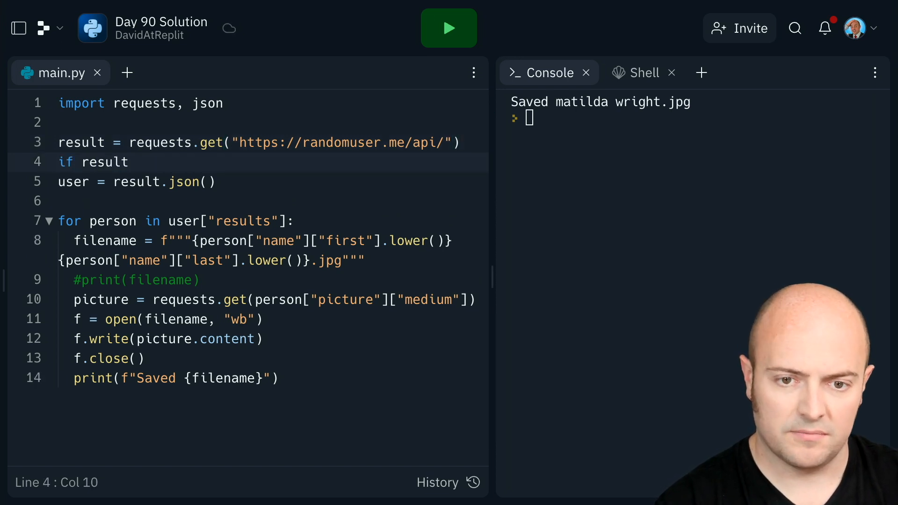
pyautogui.write('.')
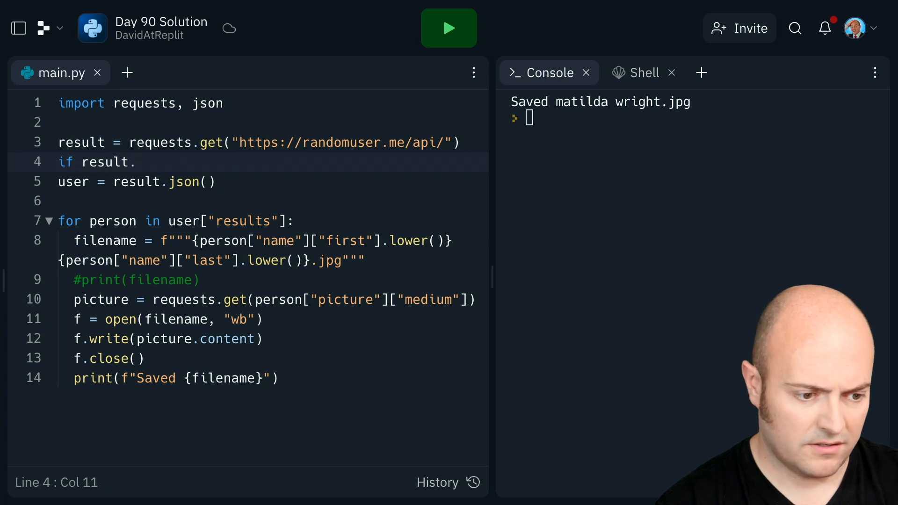
pyautogui.write('status_code')
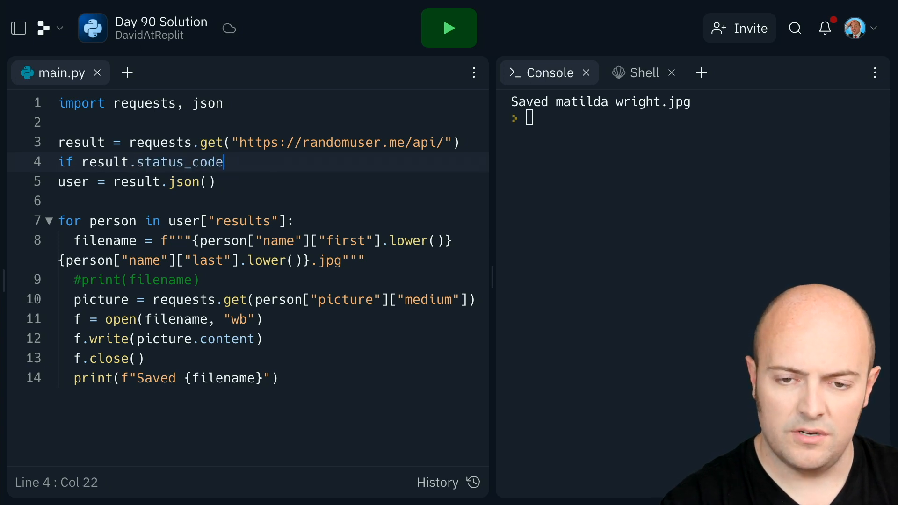
pyautogui.write('== 200:')
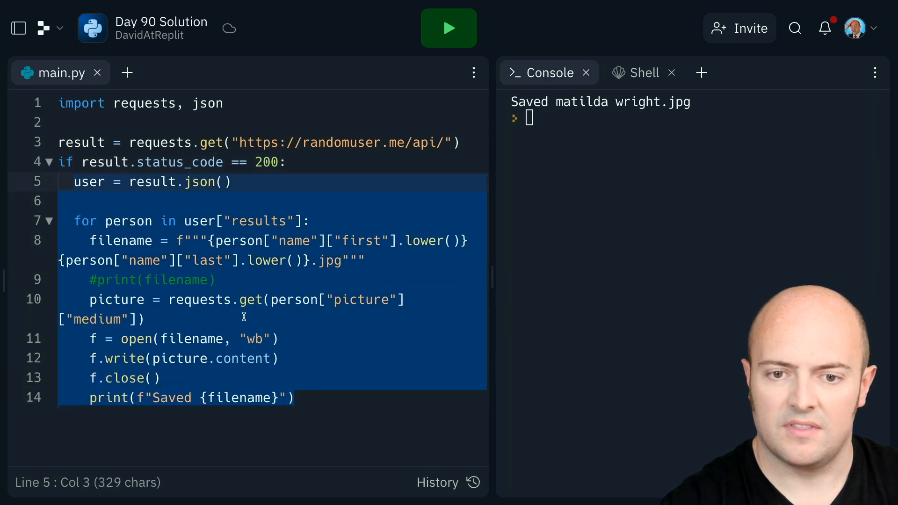
pyautogui.click(449, 27)
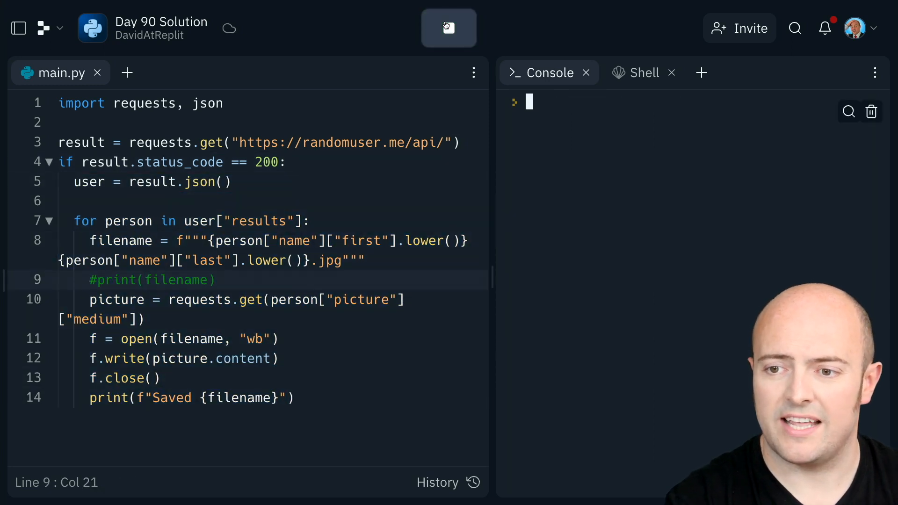
pyautogui.click(448, 28)
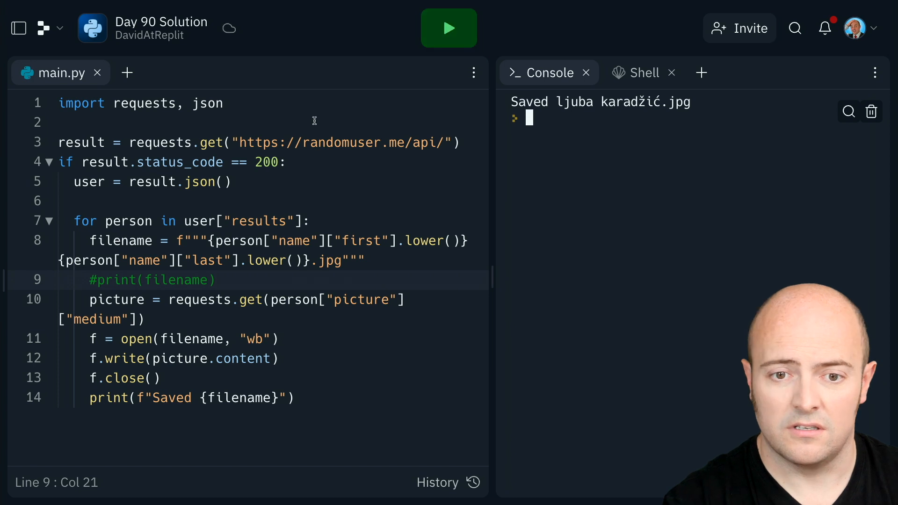
pyautogui.click(69, 123)
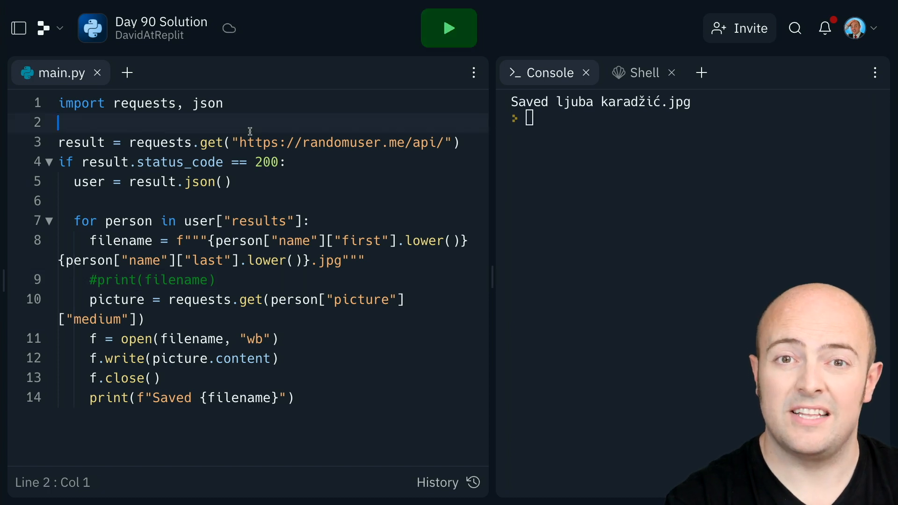
# Step: Wrap the request in for i in range(10): and run it for ten Saved messages
pyautogui.write('for')
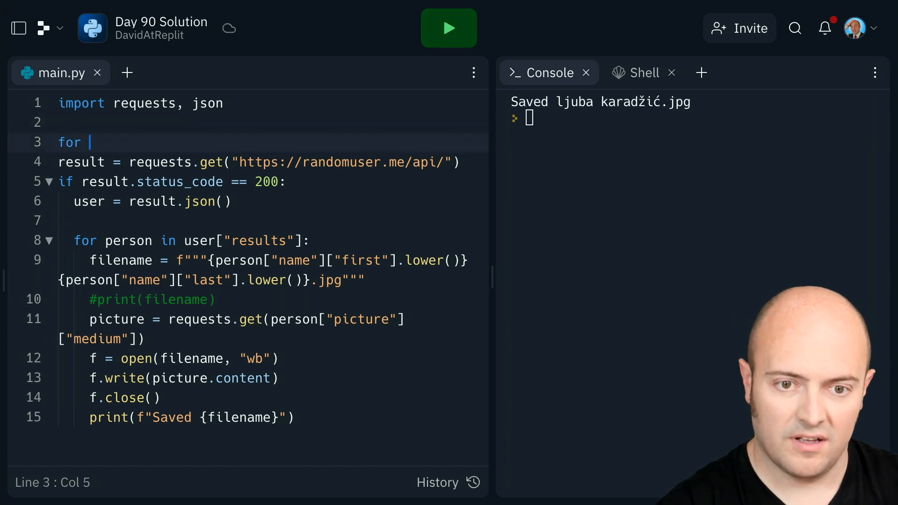
pyautogui.write('i in range(10):')
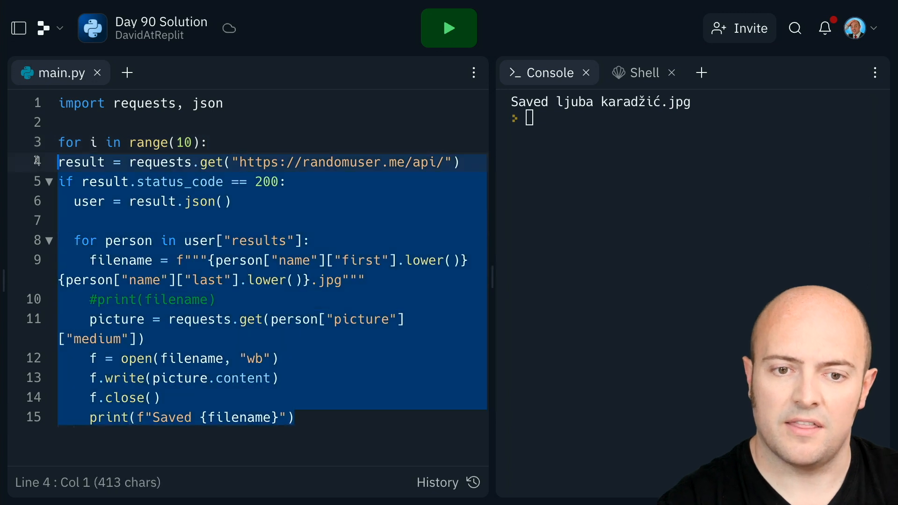
pyautogui.click(449, 27)
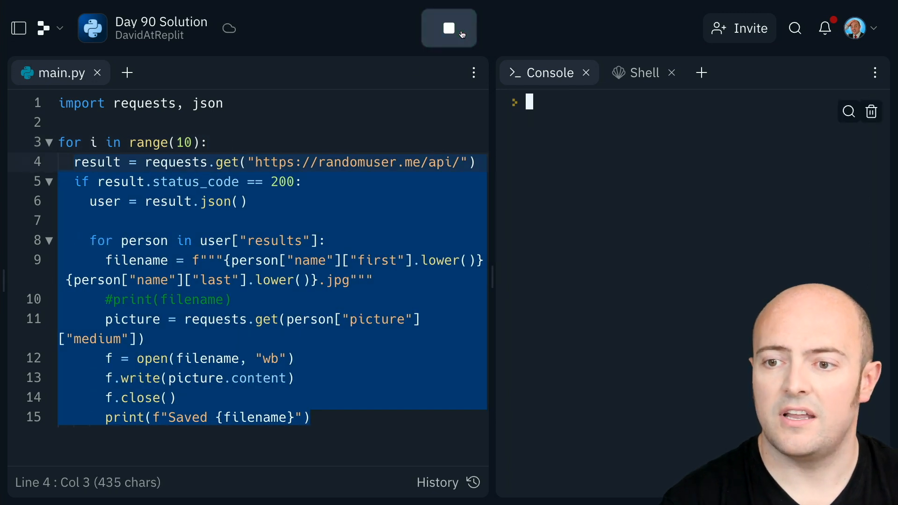
pyautogui.click(449, 28)
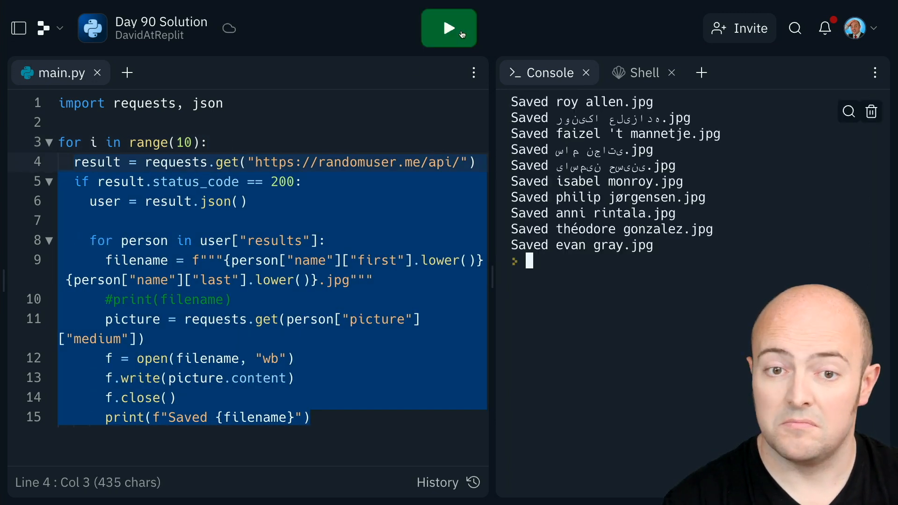
# Step: Check the ten saved pictures in the file list, then hide it
pyautogui.click(18, 28)
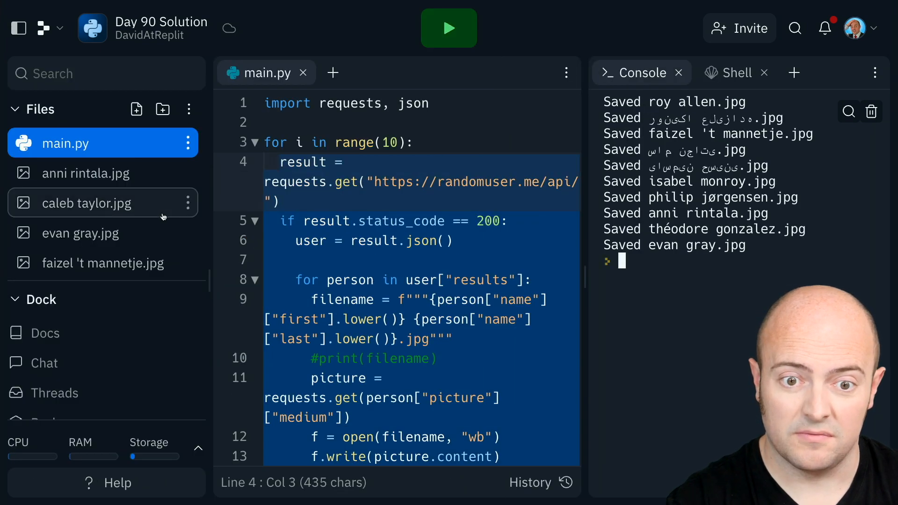
pyautogui.click(94, 263)
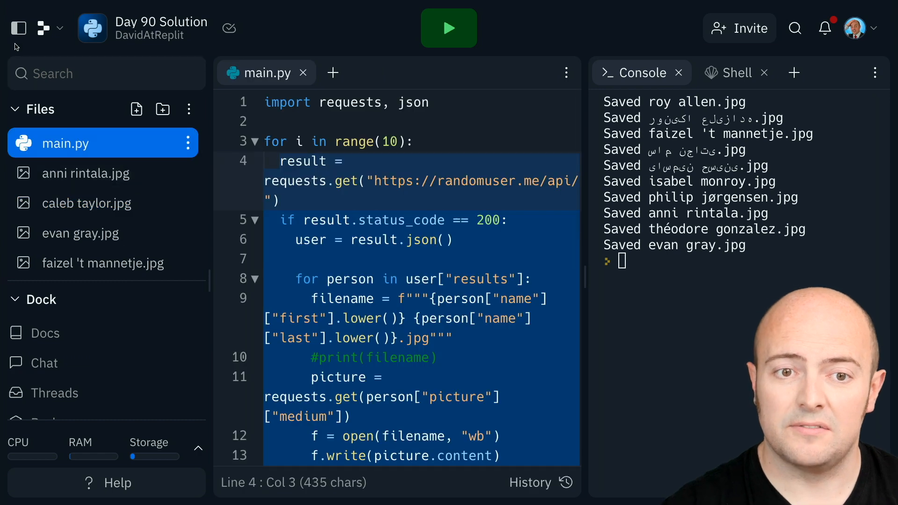
pyautogui.click(18, 28)
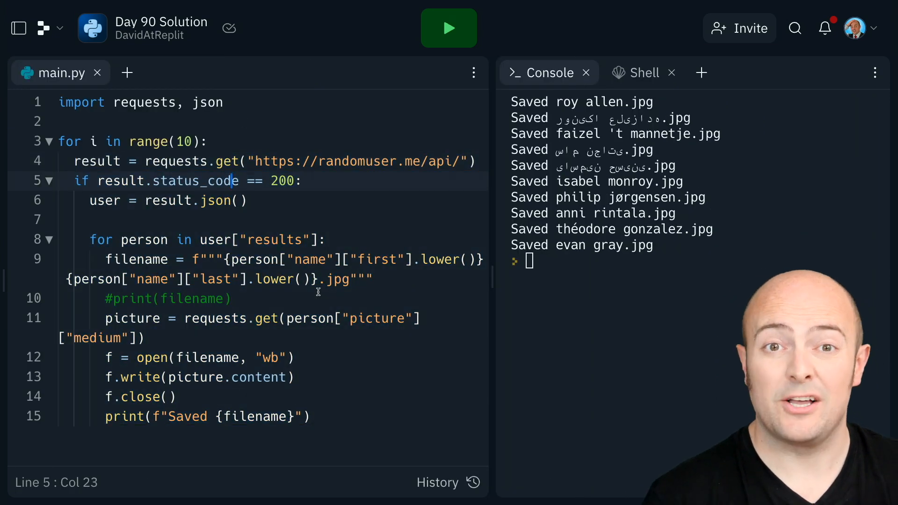